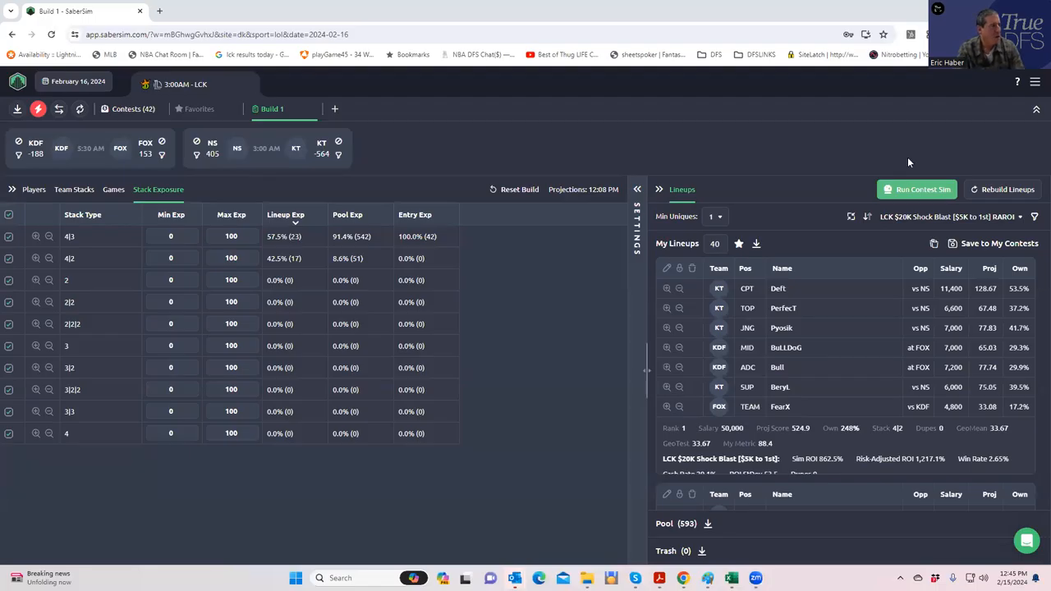
pyautogui.moveTo(838, 128)
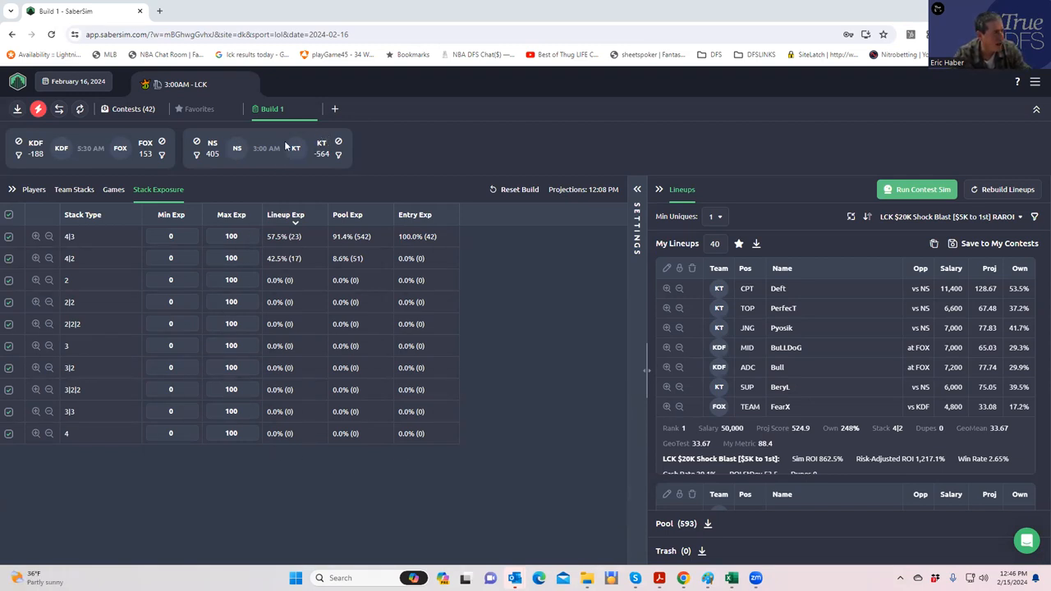
pyautogui.moveTo(45, 165)
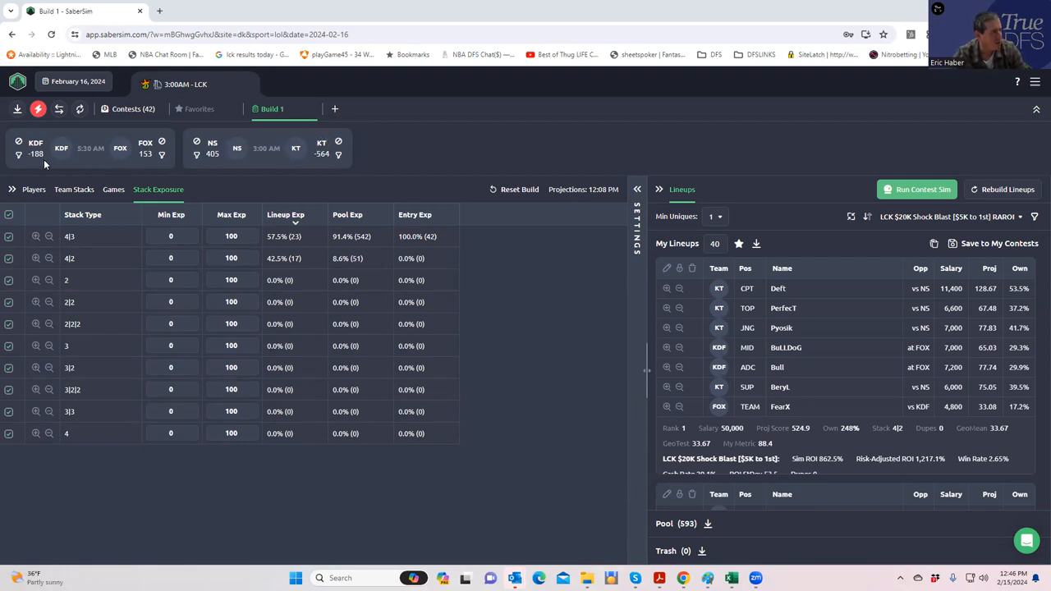
pyautogui.moveTo(93, 148)
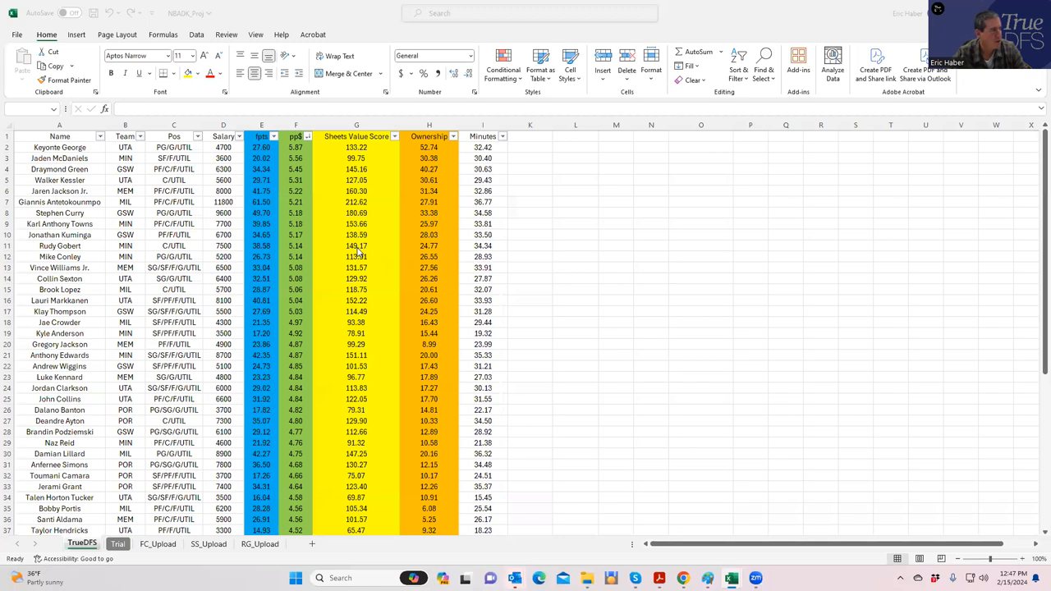
# In the LOLDK_Proj workbook, check DuDu's team and Hena's value score
pyautogui.click(700, 322)
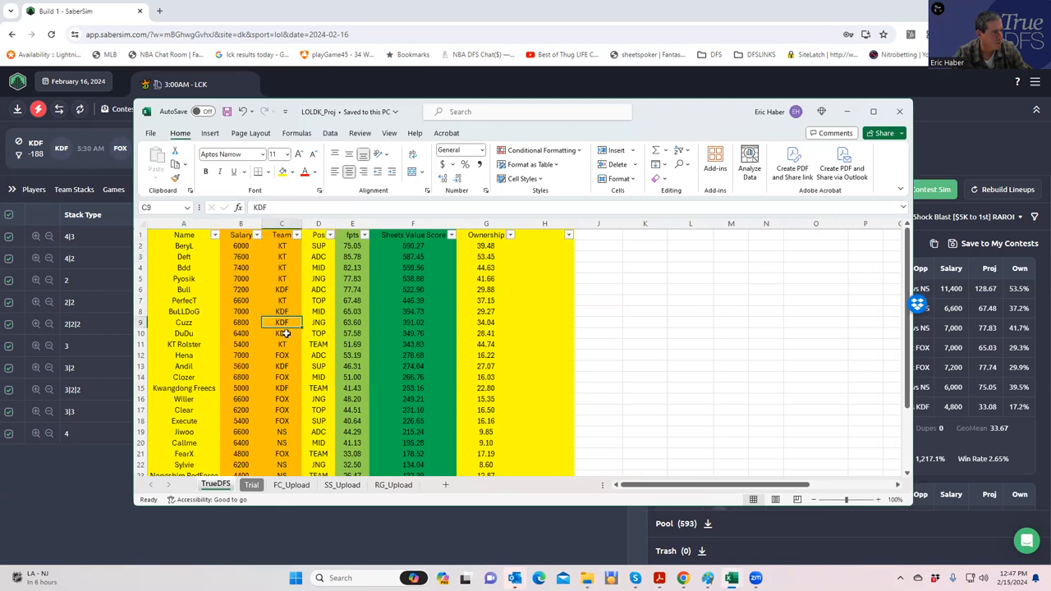
pyautogui.click(282, 333)
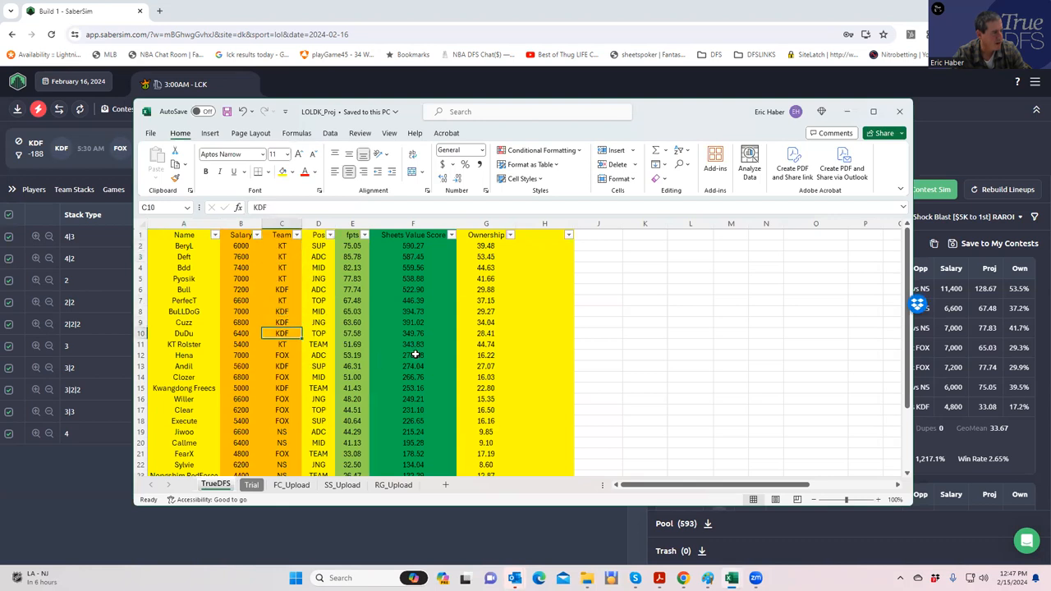
pyautogui.click(413, 355)
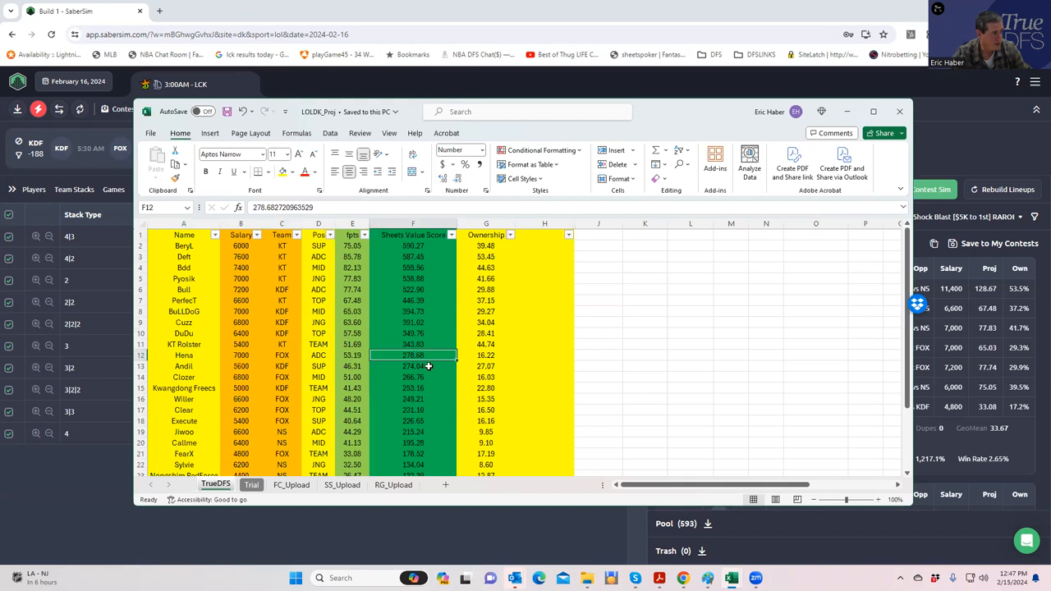
pyautogui.scroll(-3)
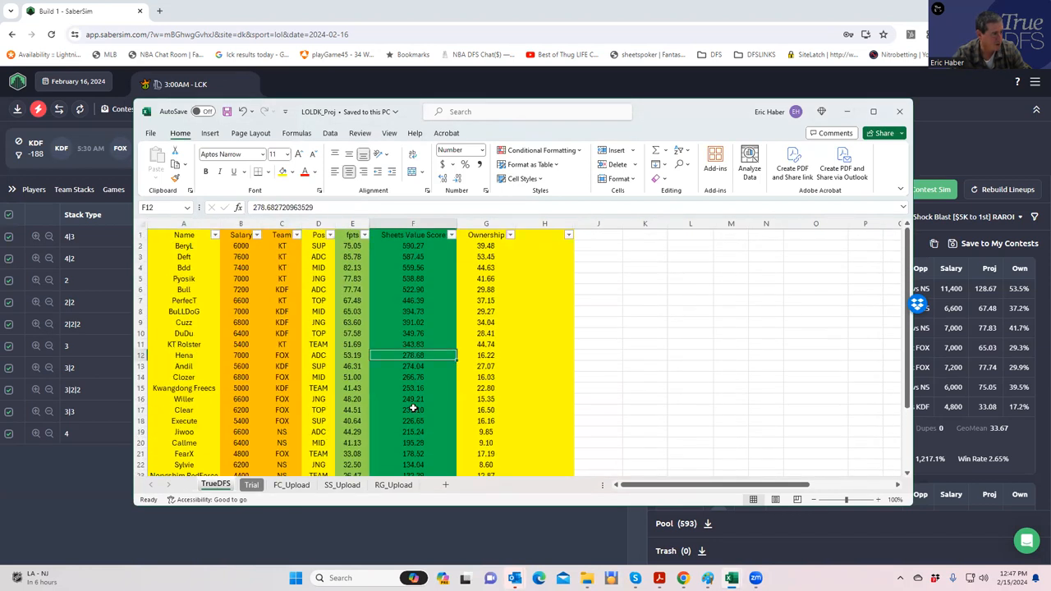
pyautogui.moveTo(491, 355)
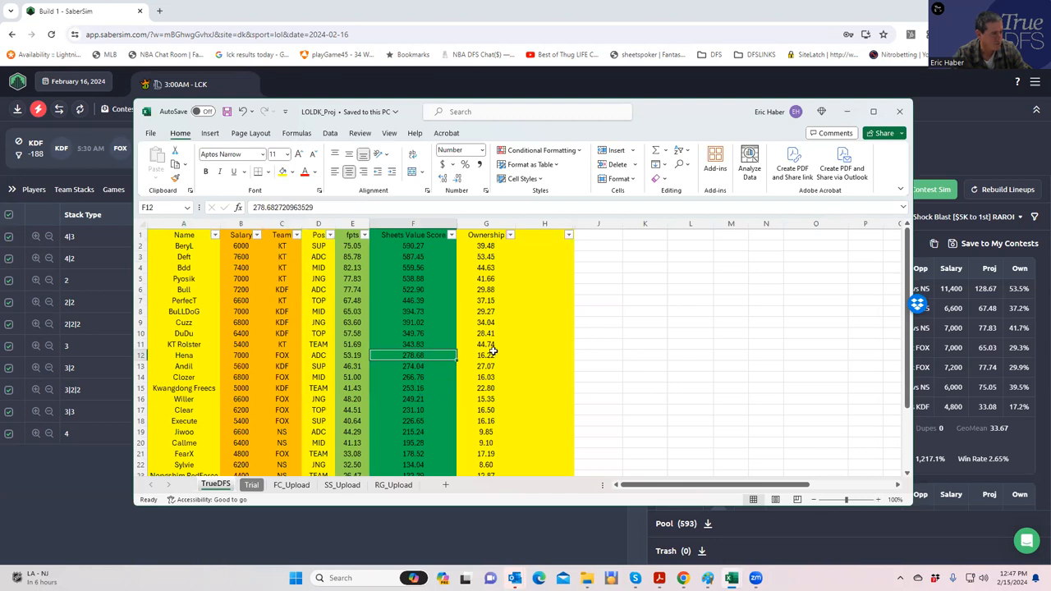
pyautogui.click(486, 355)
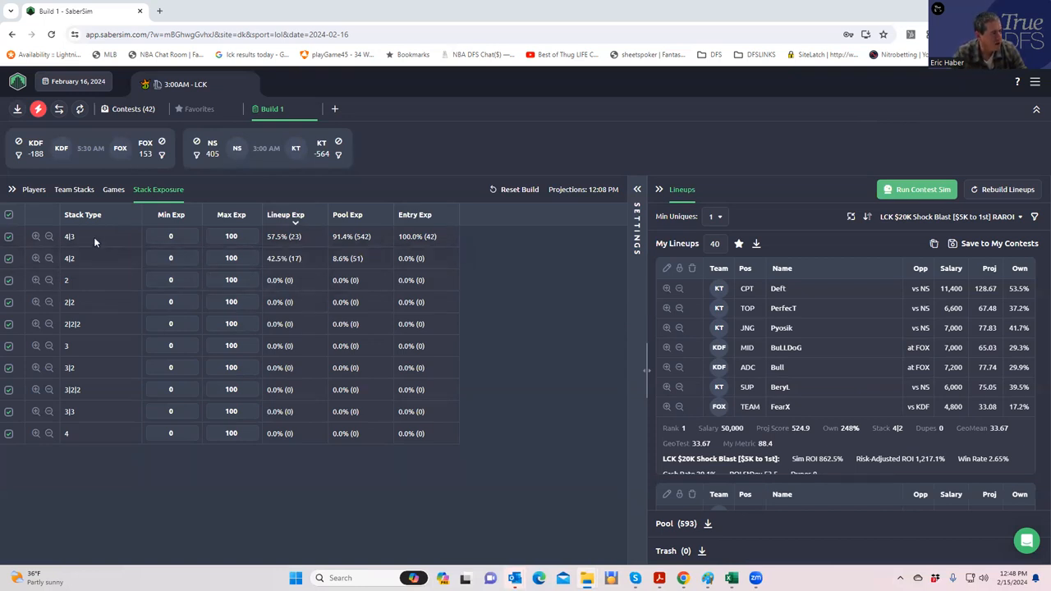
pyautogui.moveTo(313, 257)
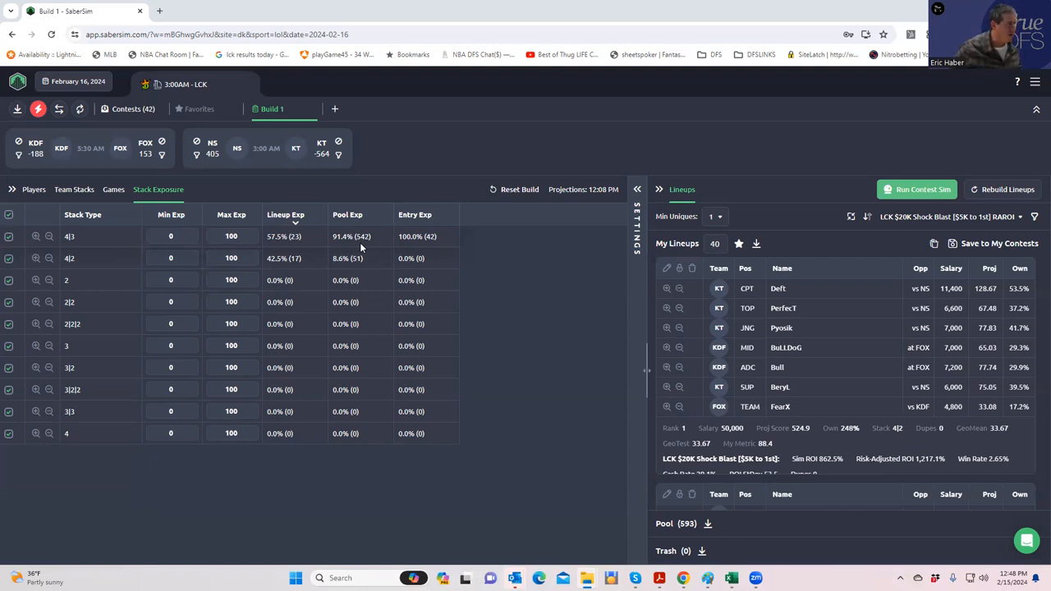
pyautogui.moveTo(360, 260)
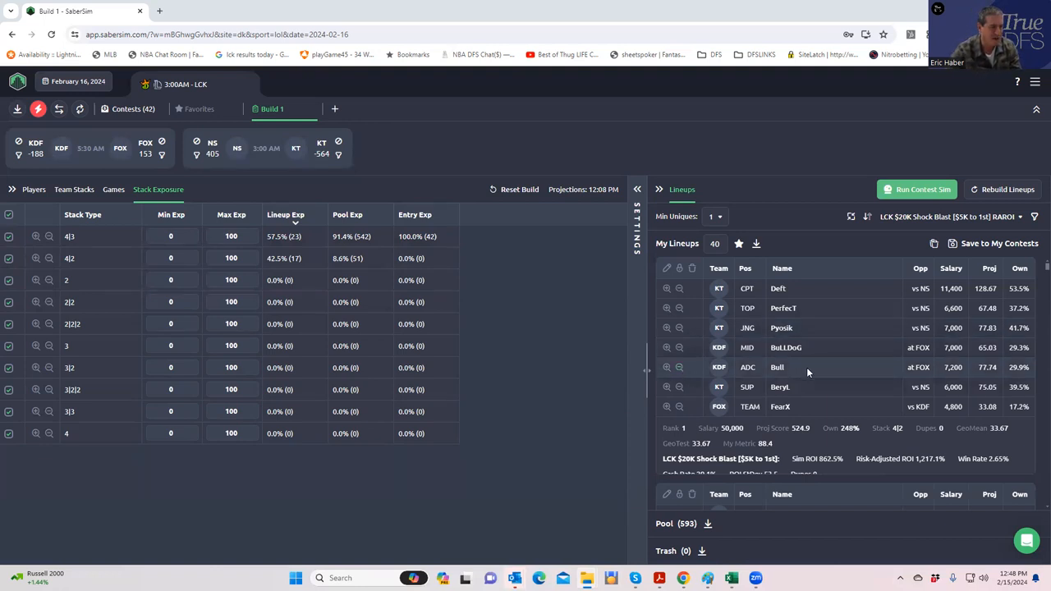
pyautogui.scroll(-3)
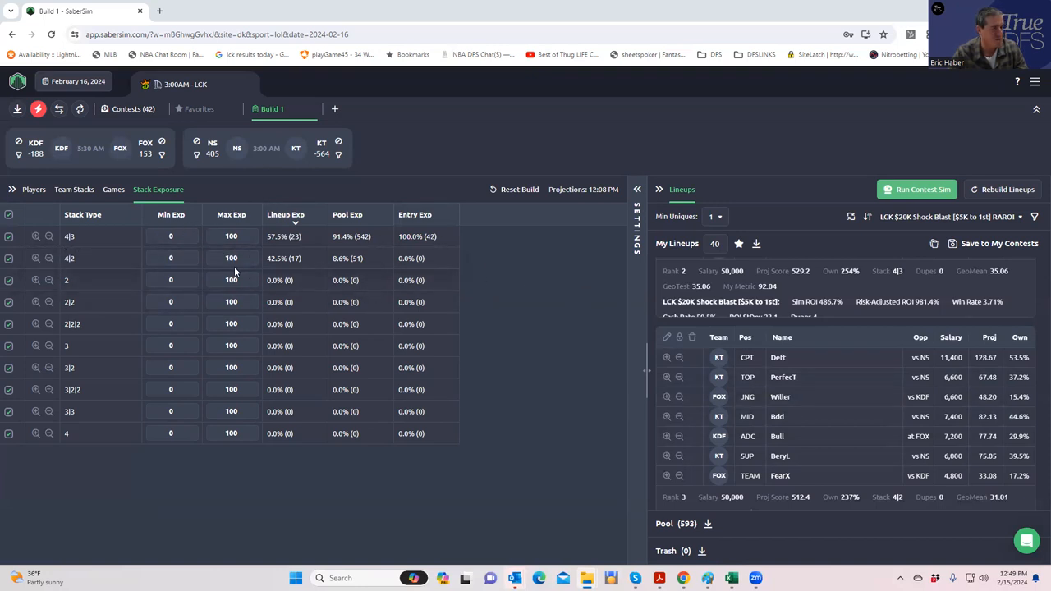
pyautogui.moveTo(590, 212)
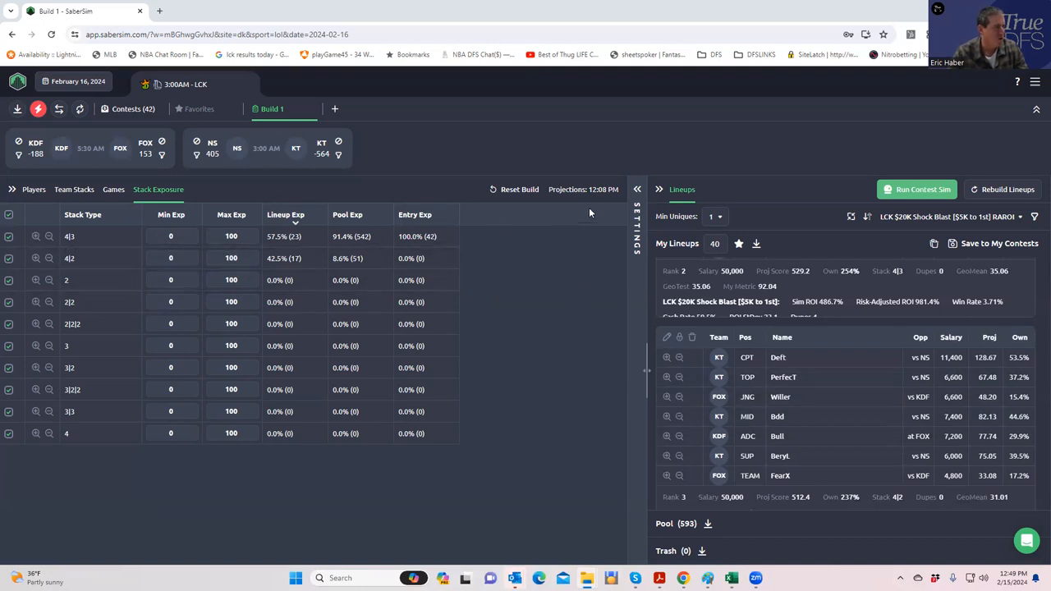
# Rerun the contest sim across the three contests from the Settings panel
pyautogui.click(637, 189)
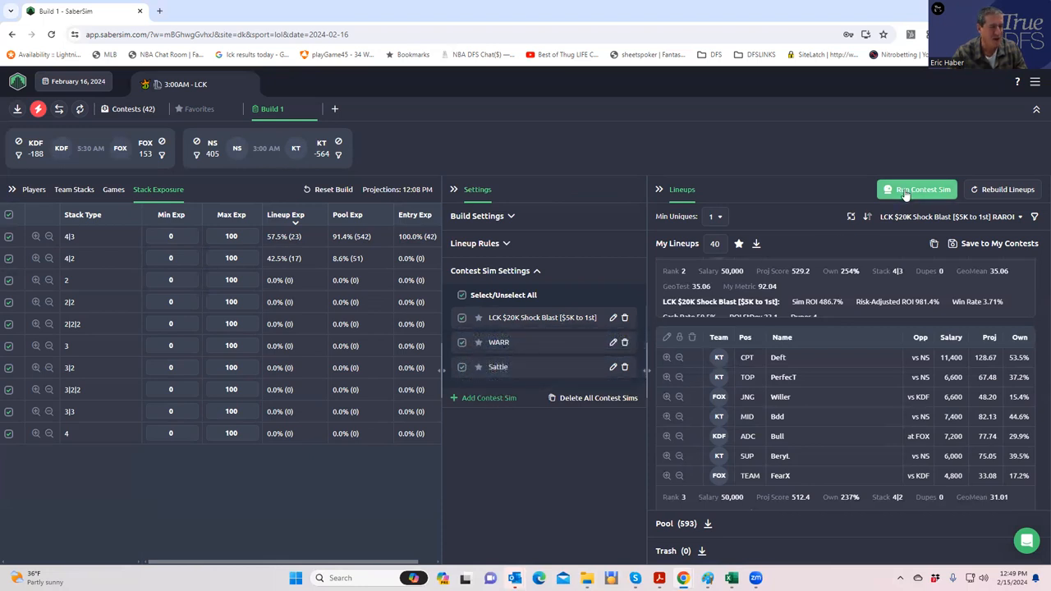
pyautogui.click(917, 189)
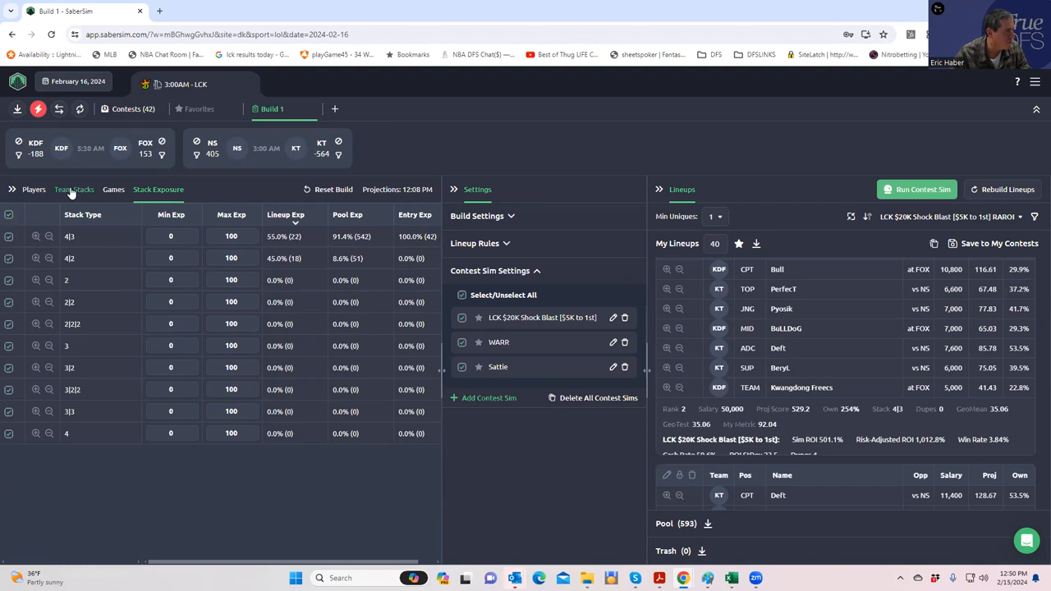
# Show the Team Stacks tab to review KT, KDF, FOX and NS lineup exposure
pyautogui.click(74, 189)
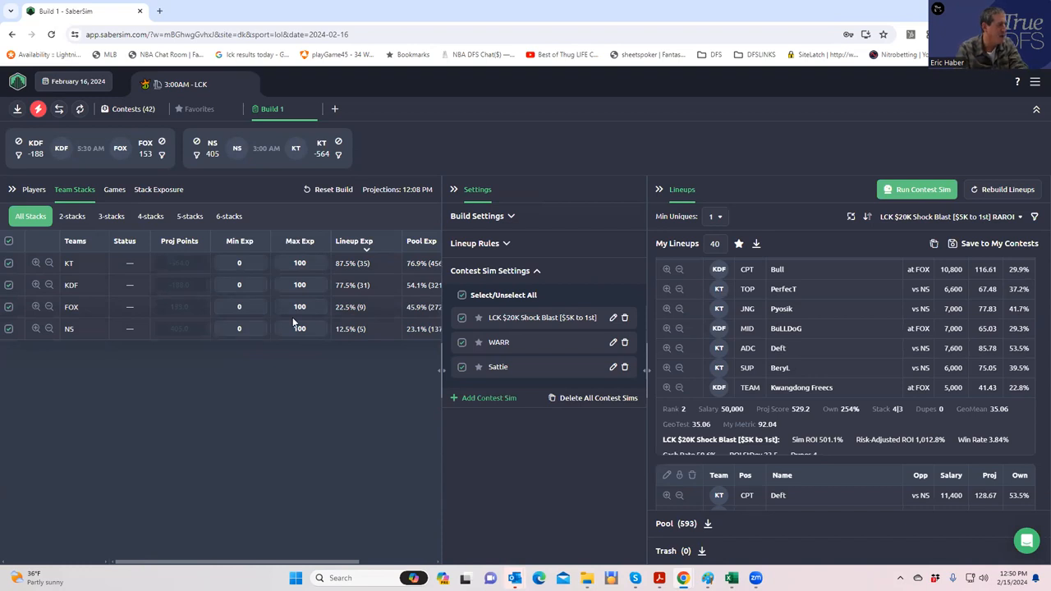
pyautogui.moveTo(369, 311)
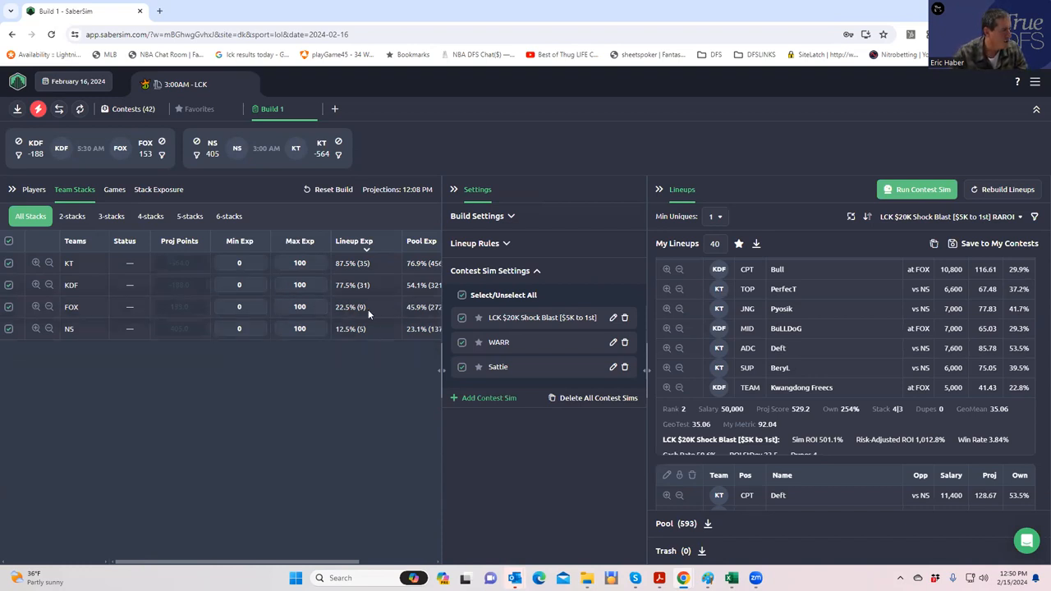
pyautogui.moveTo(357, 309)
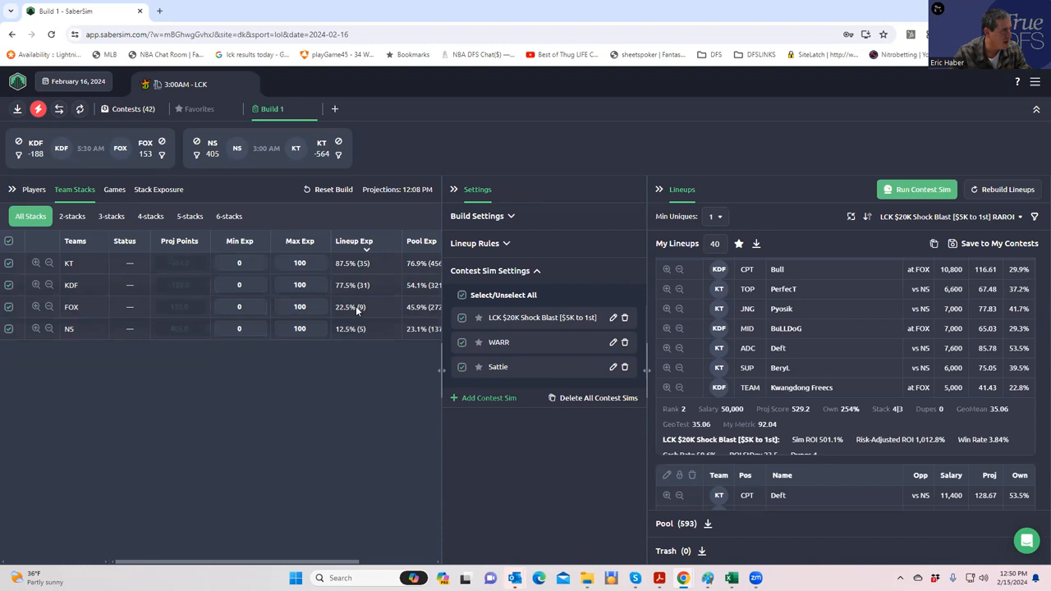
pyautogui.moveTo(349, 333)
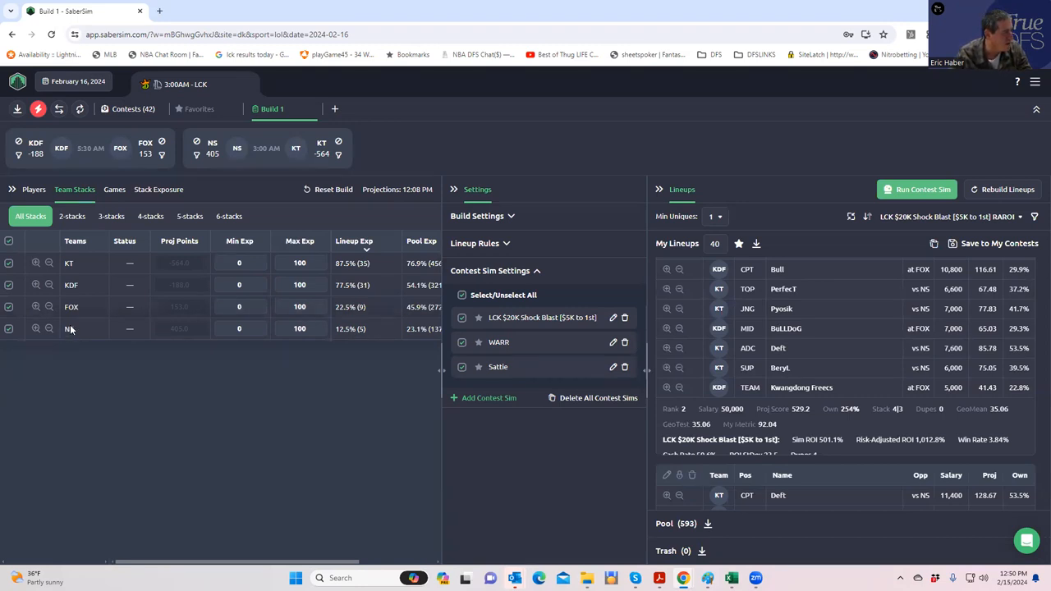
pyautogui.moveTo(79, 334)
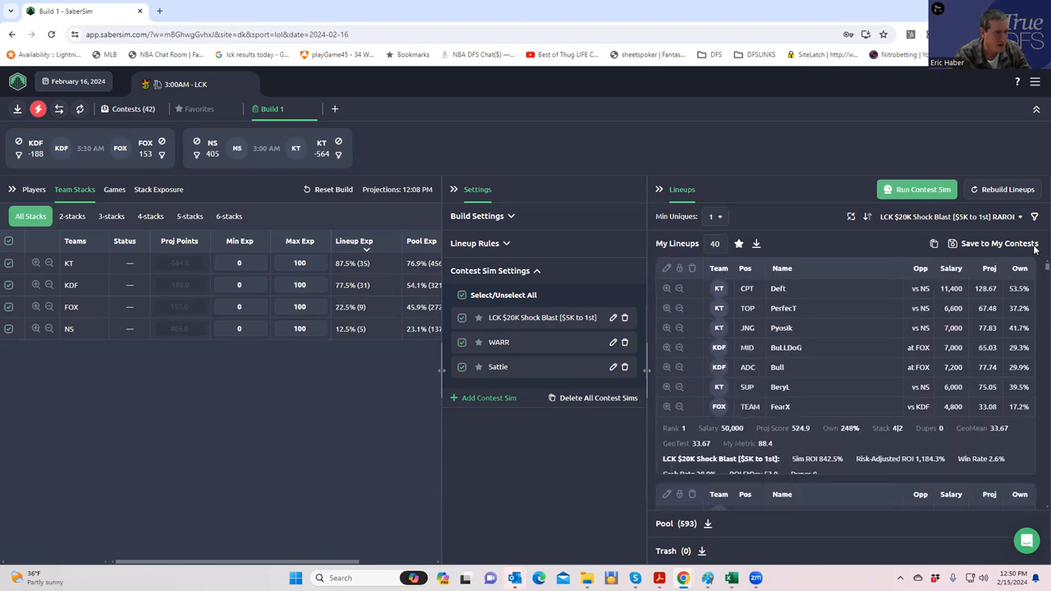
pyautogui.moveTo(311, 377)
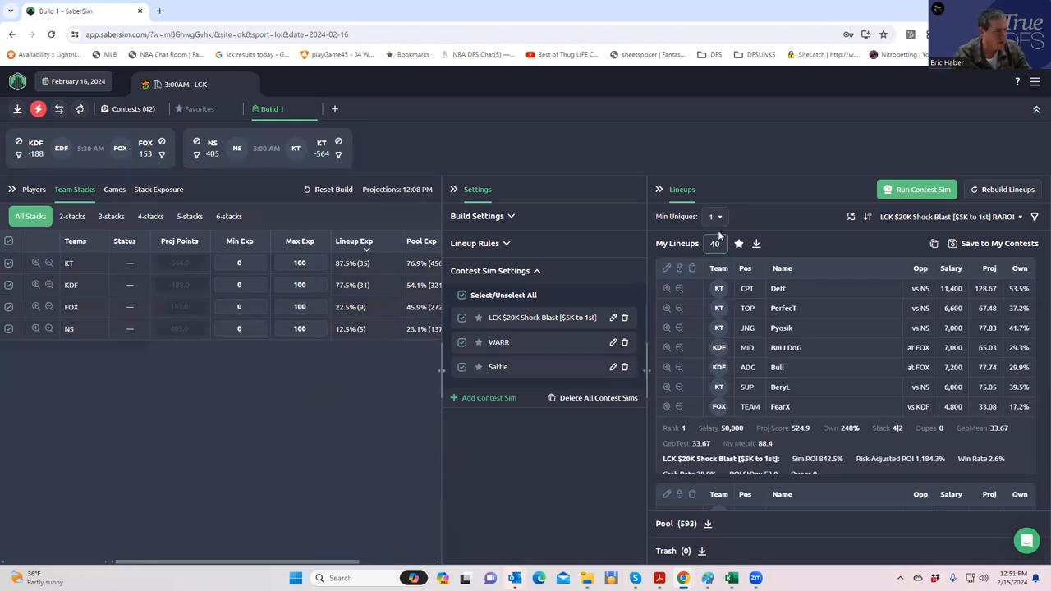
# Set Min Uniques to 3 and 4|3 stack Min Exp to 100, then view Team Stacks
pyautogui.click(715, 217)
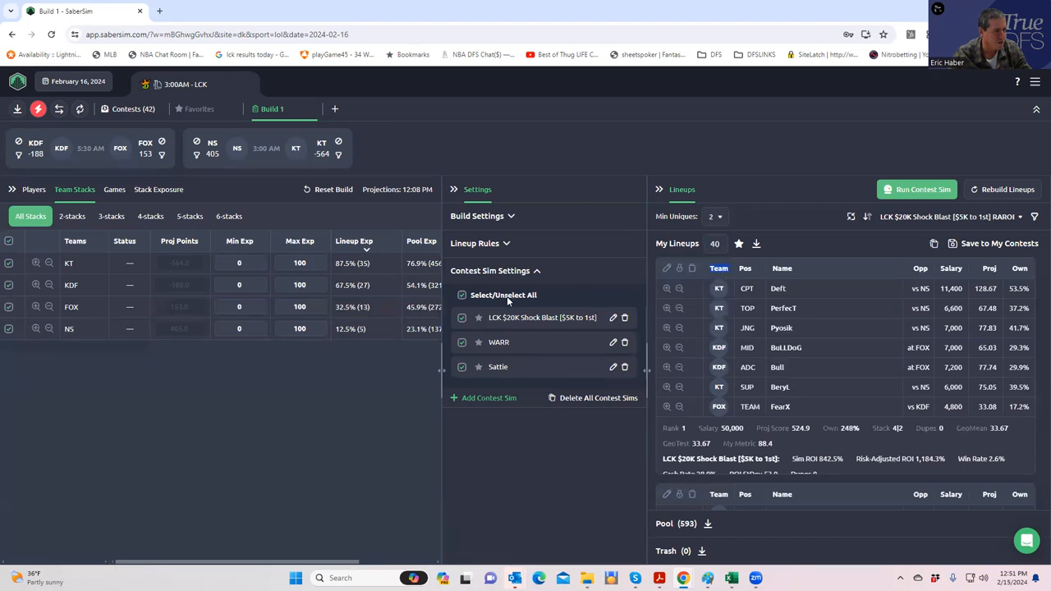
pyautogui.moveTo(320, 256)
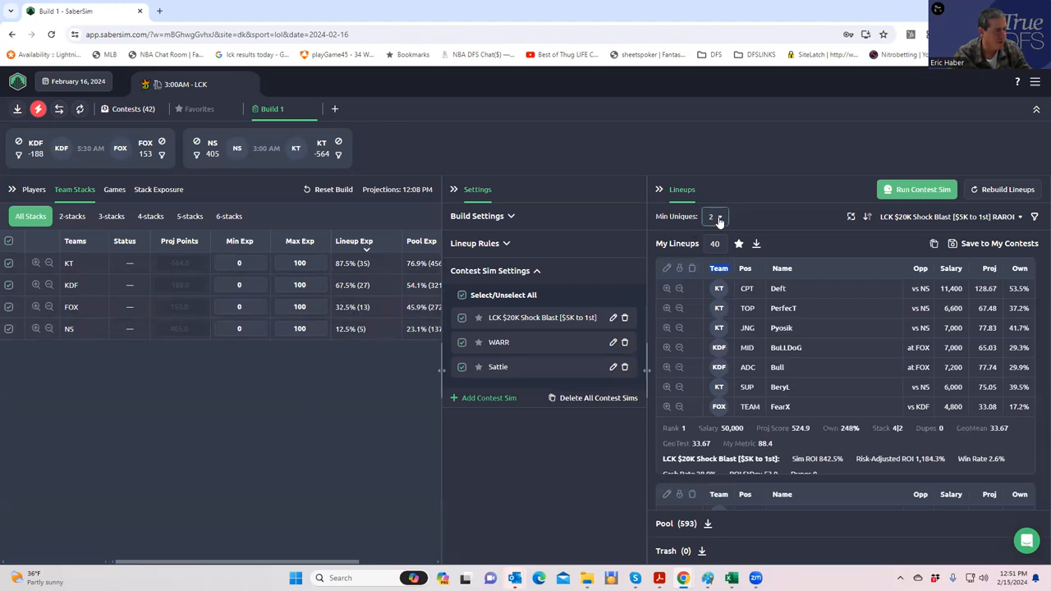
pyautogui.click(722, 216)
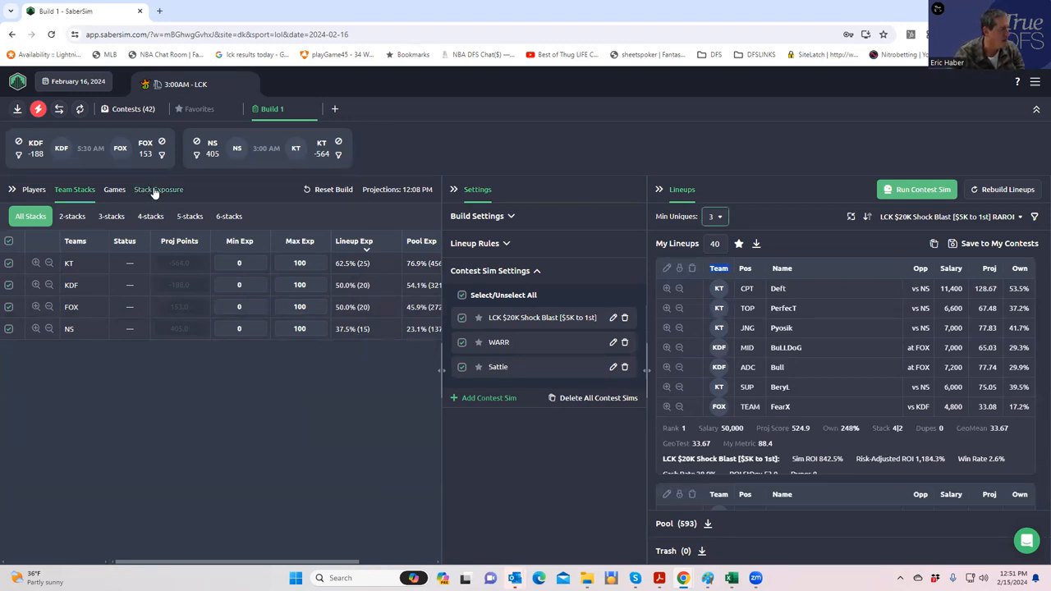
pyautogui.click(158, 189)
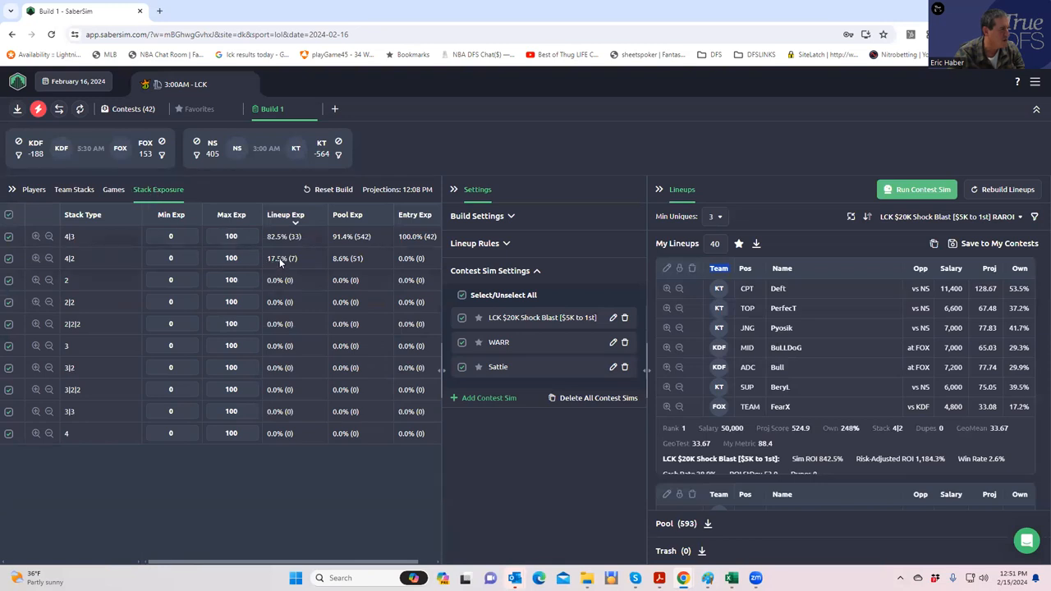
pyautogui.moveTo(295, 266)
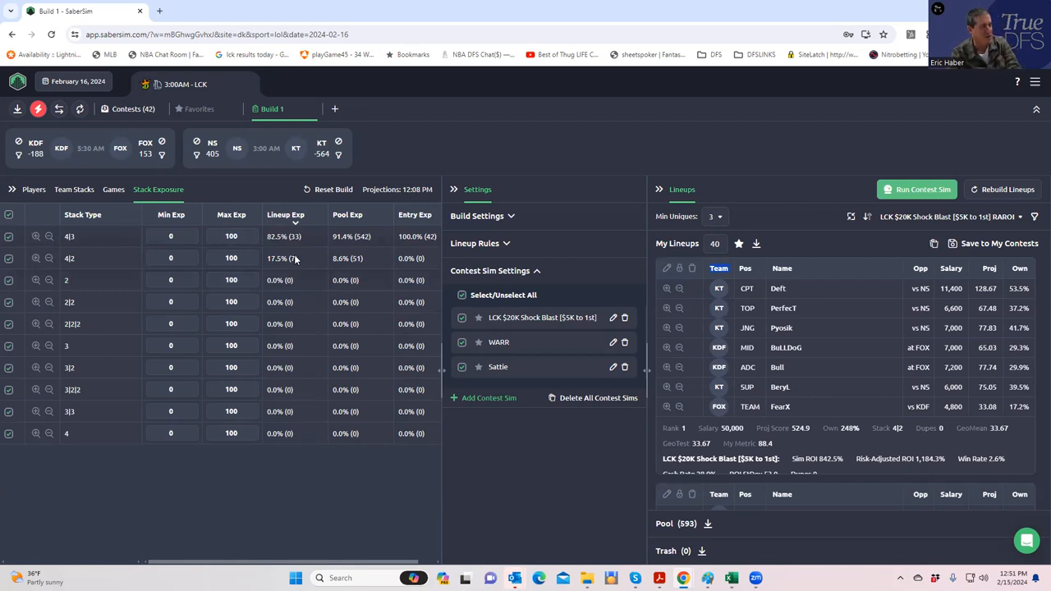
pyautogui.moveTo(719, 283)
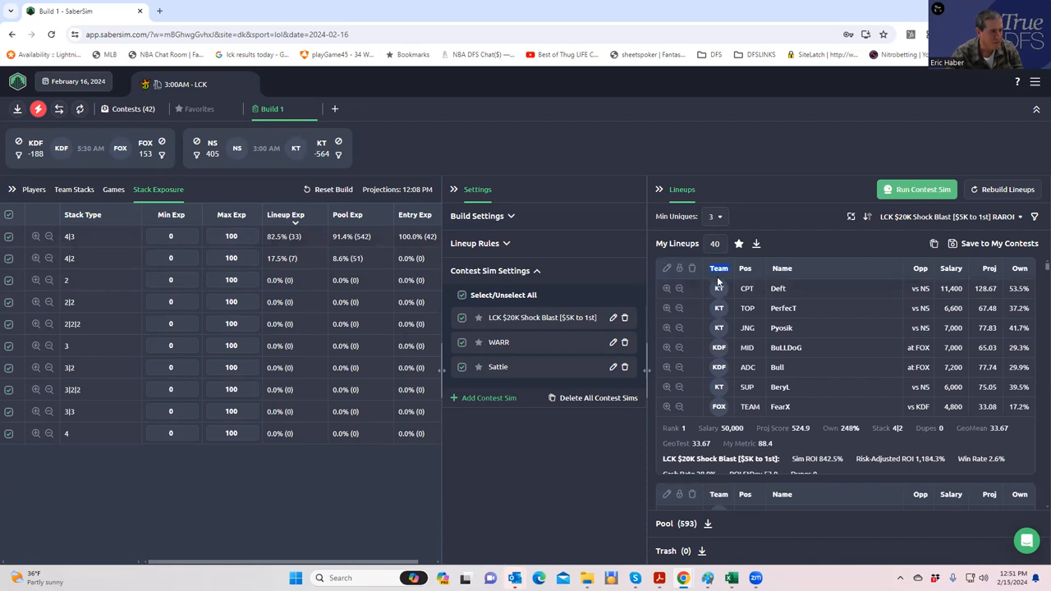
pyautogui.click(715, 216)
pyautogui.write('100')
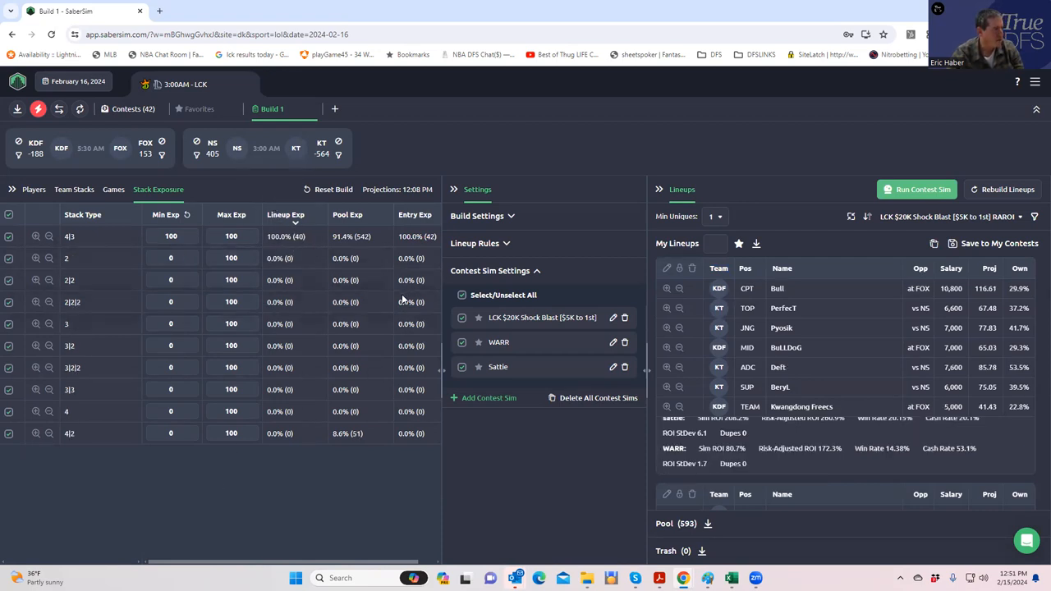
pyautogui.click(74, 189)
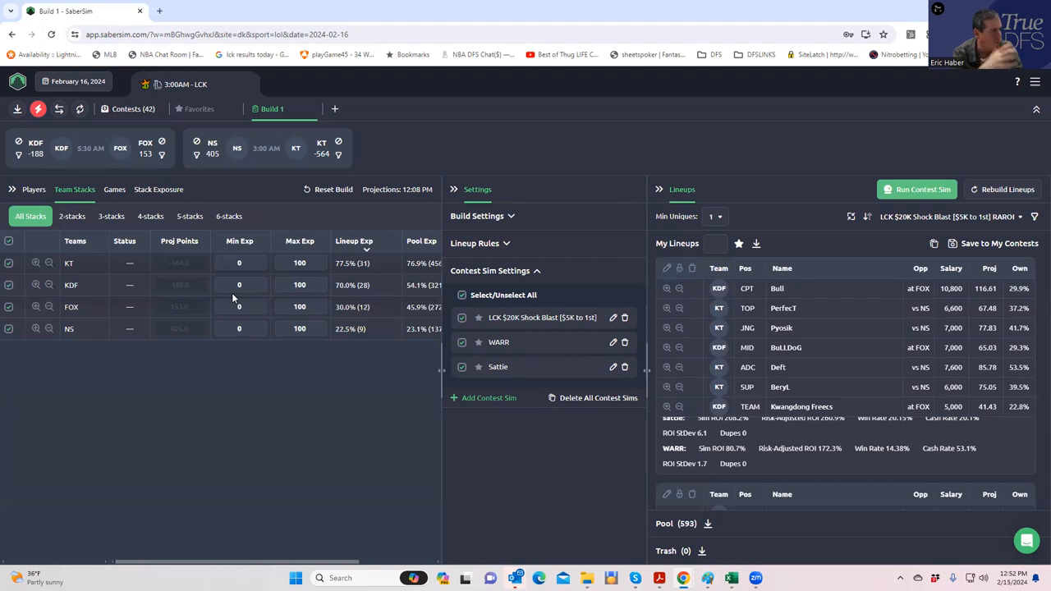
pyautogui.moveTo(597, 277)
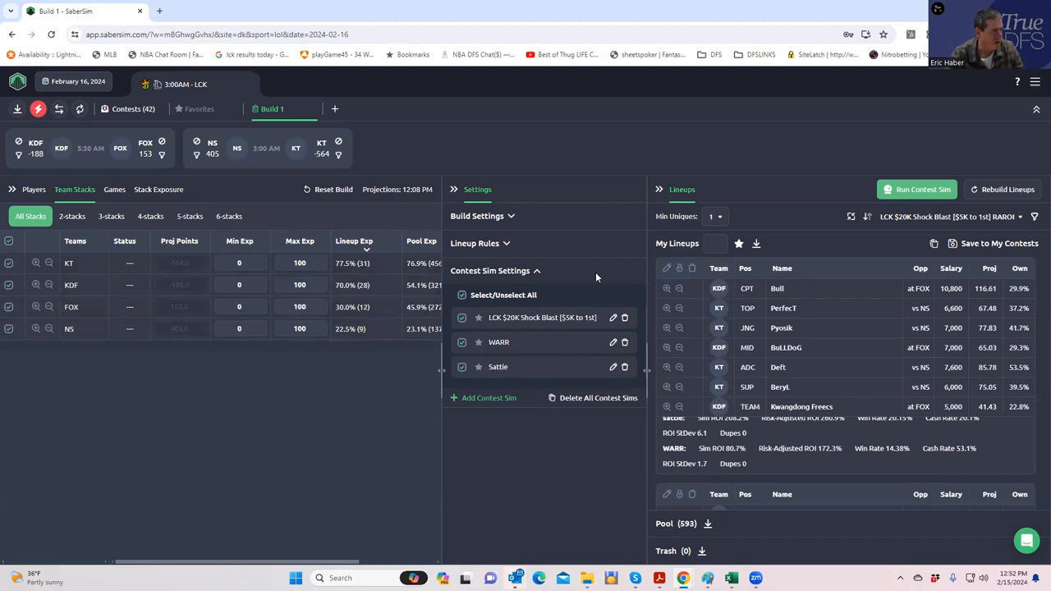
# Change Min Uniques in the Lineups panel to 2
pyautogui.click(723, 216)
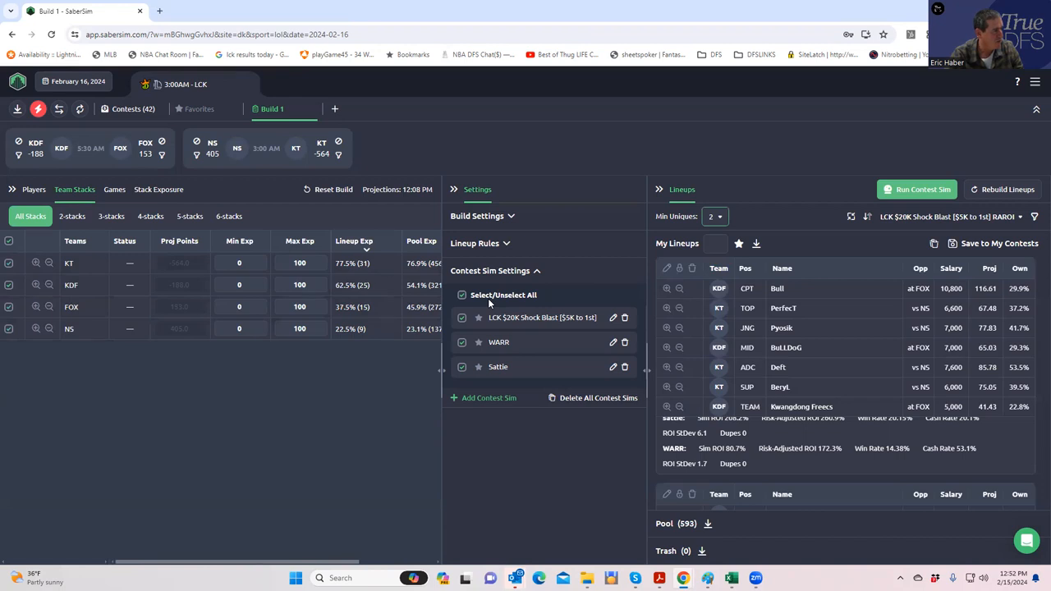
pyautogui.moveTo(716, 275)
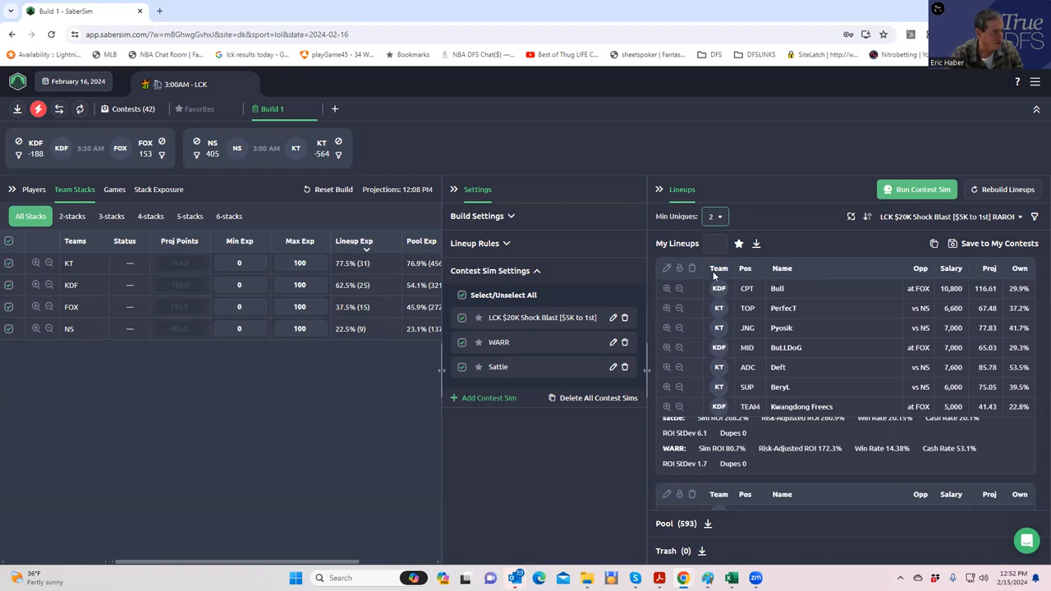
pyautogui.click(987, 243)
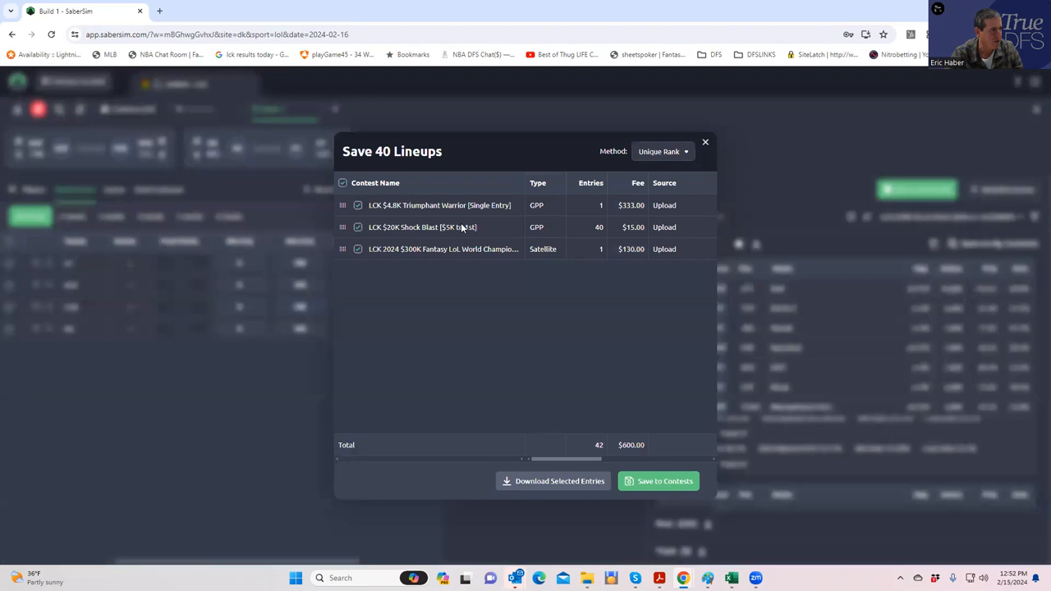
pyautogui.click(355, 206)
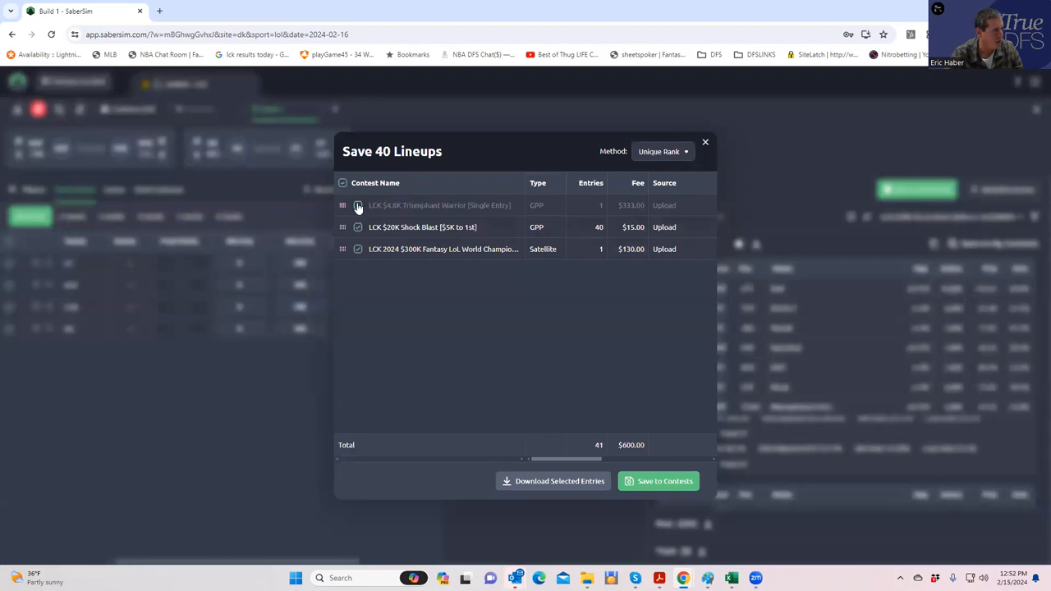
pyautogui.click(357, 206)
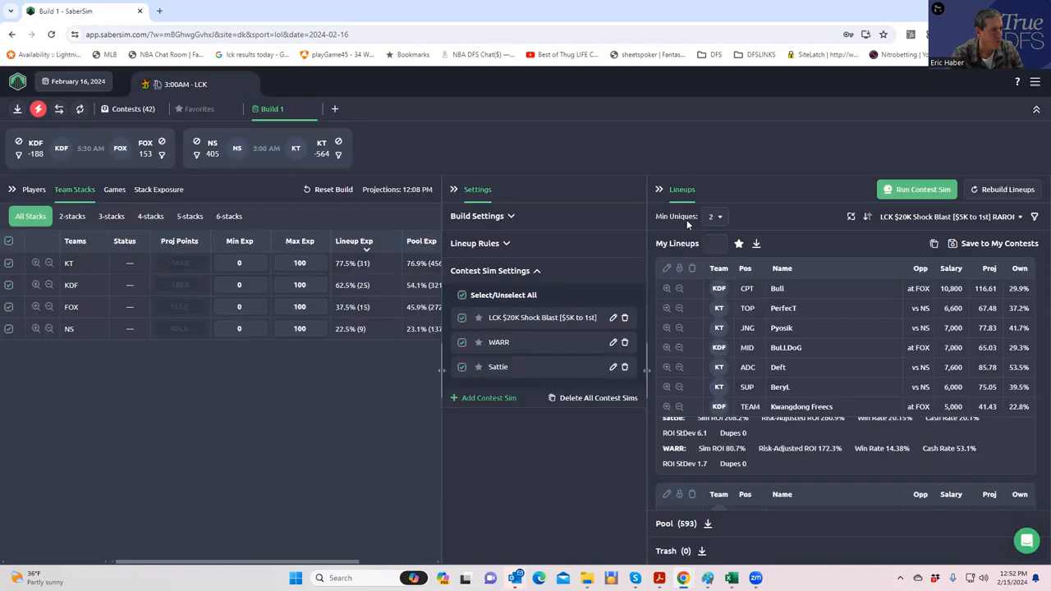
pyautogui.click(717, 243)
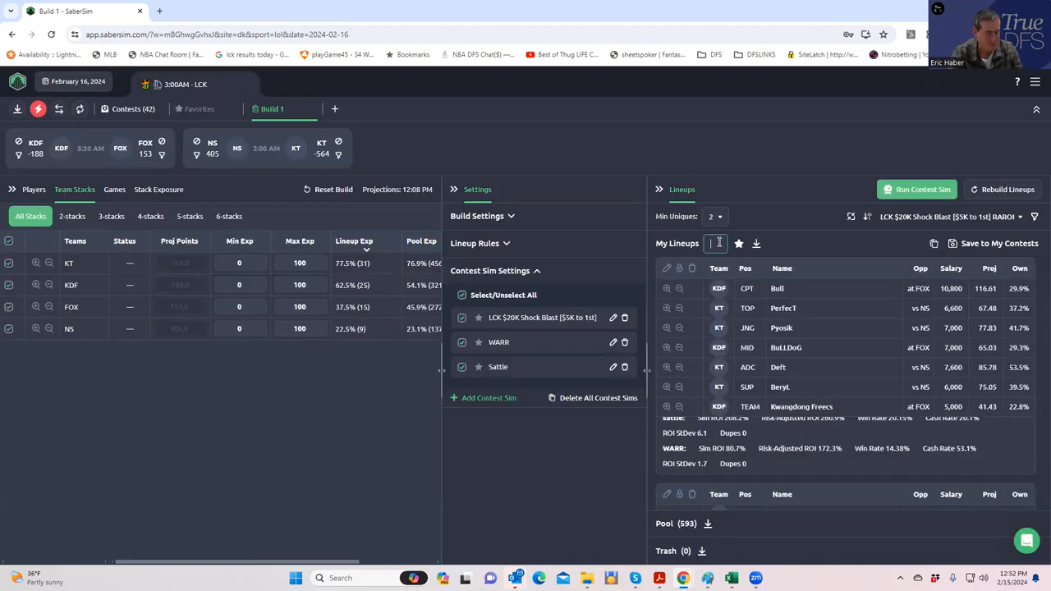
pyautogui.write('40')
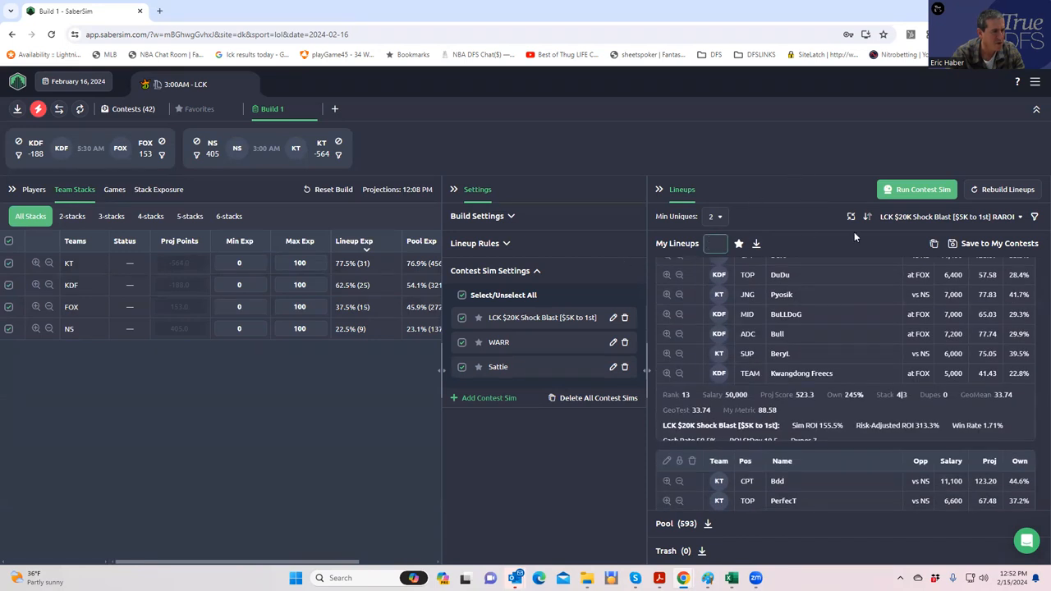
pyautogui.moveTo(1022, 190)
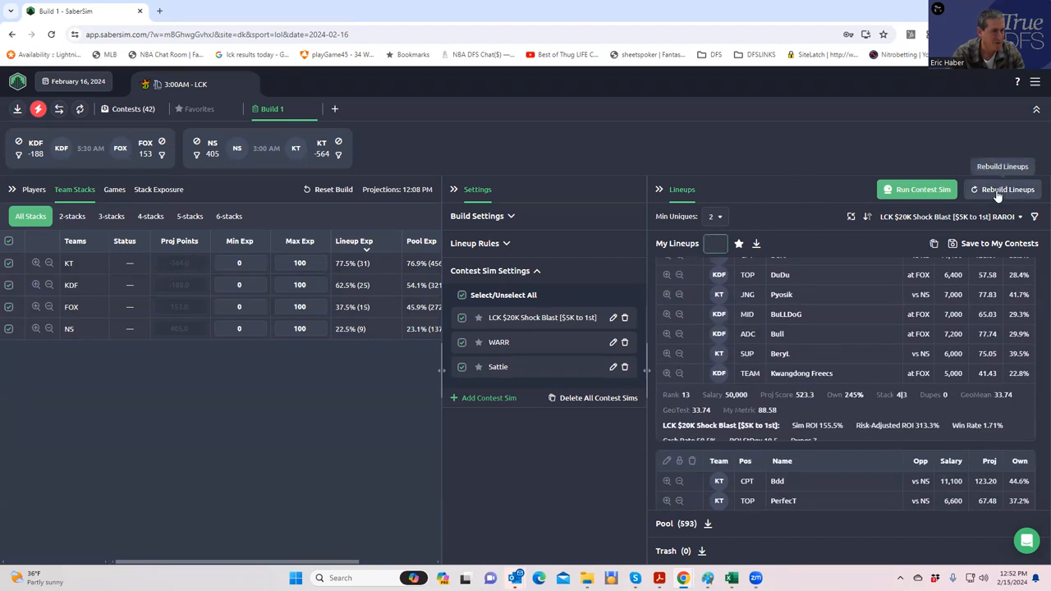
# Rebuild the 40 lineups, confirming Build Lineups, and expand Build Settings
pyautogui.click(1008, 189)
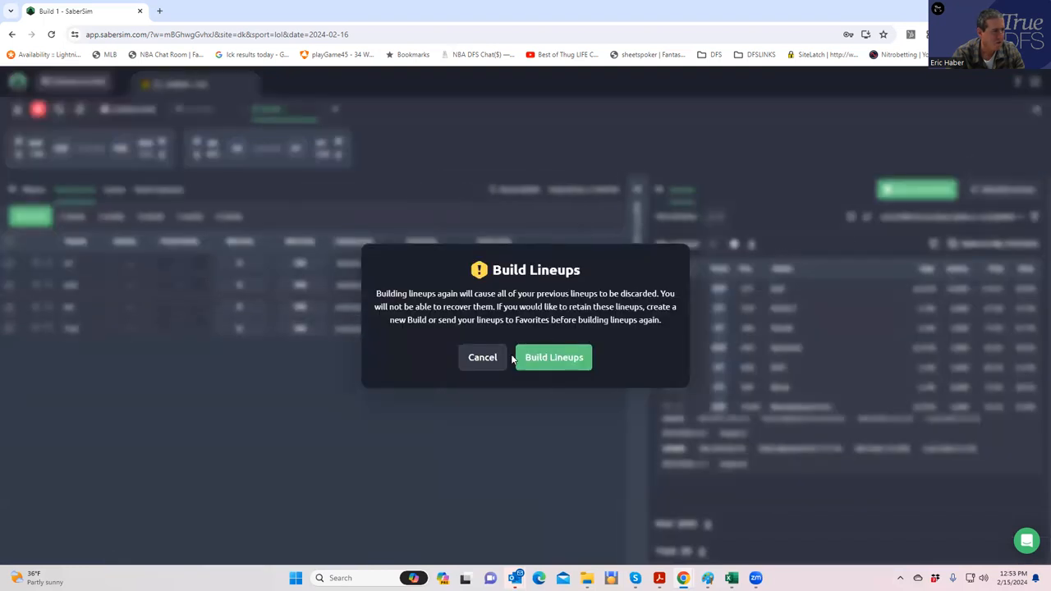
pyautogui.click(553, 357)
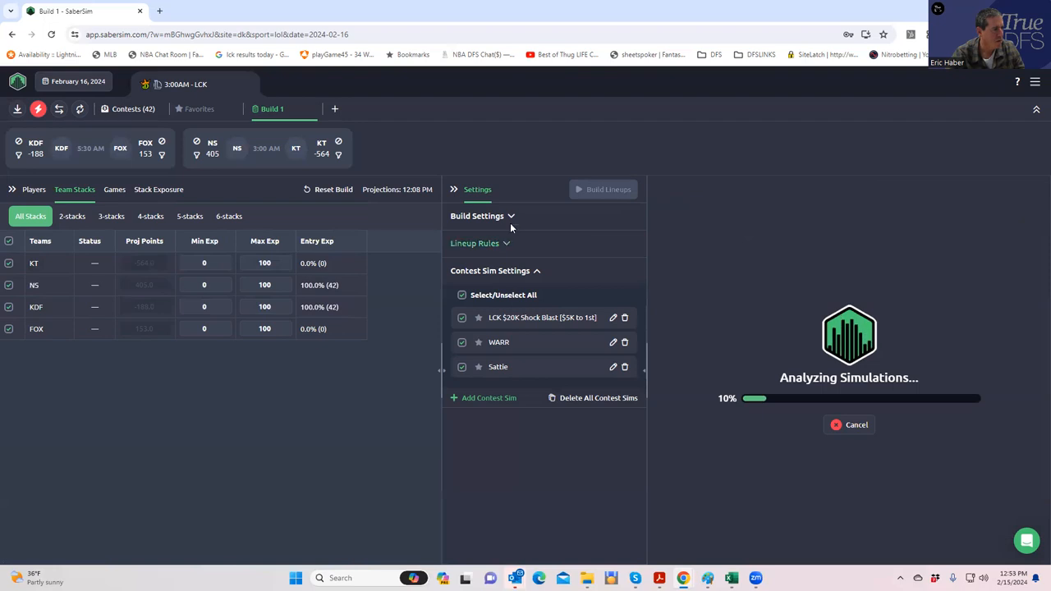
pyautogui.click(477, 216)
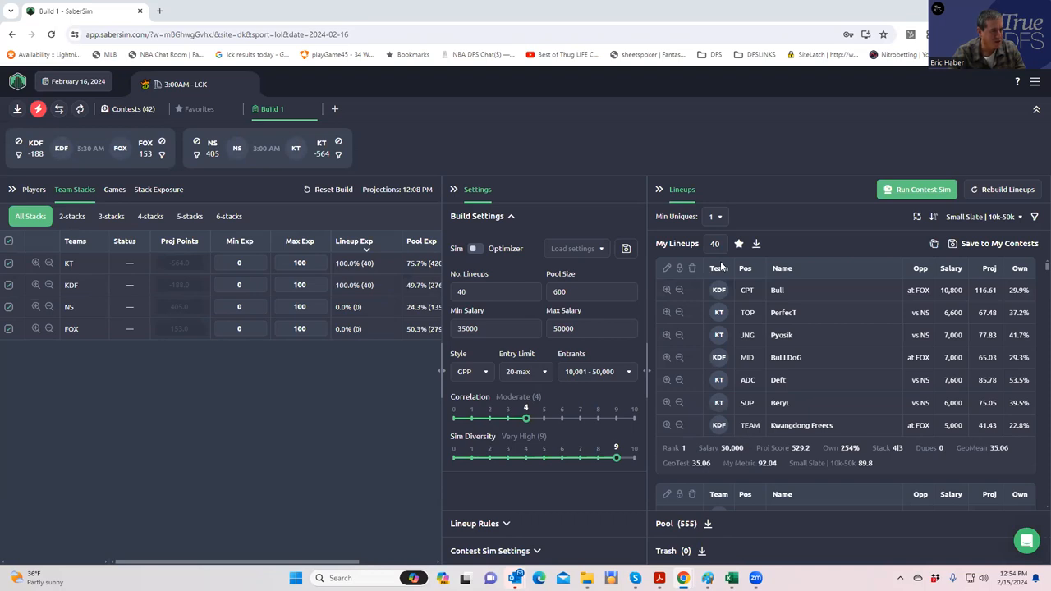
pyautogui.moveTo(779, 235)
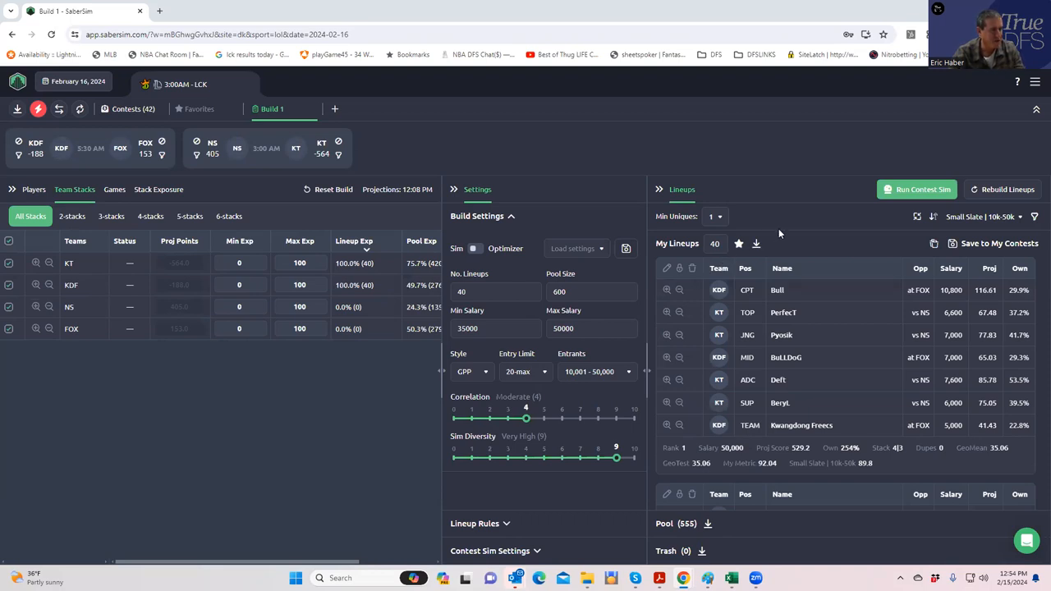
pyautogui.moveTo(916, 189)
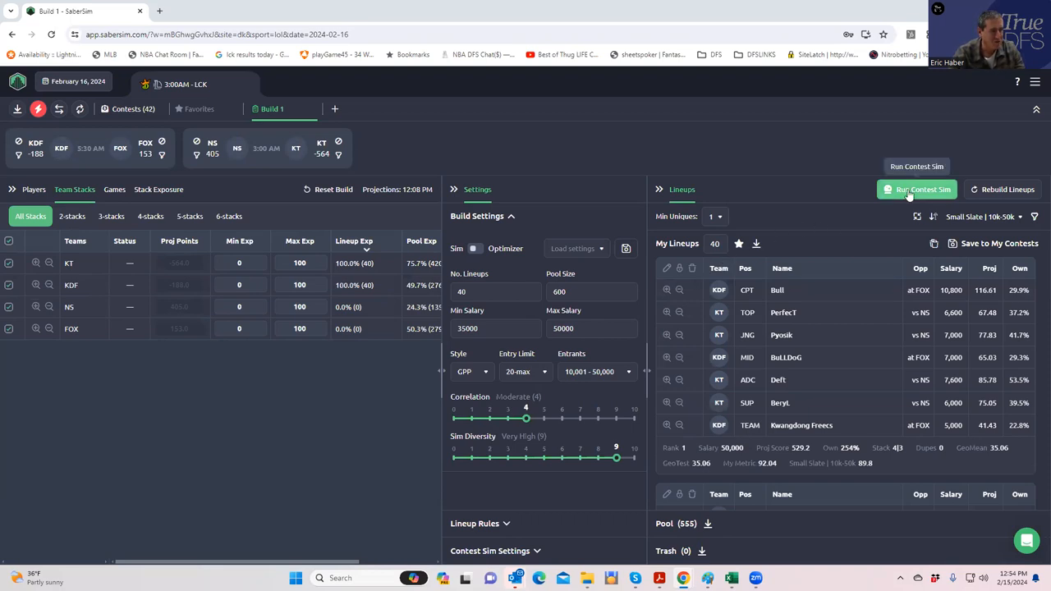
# Run Contest Sim on the rebuilt lineups and rank by Shock Blast results
pyautogui.click(918, 190)
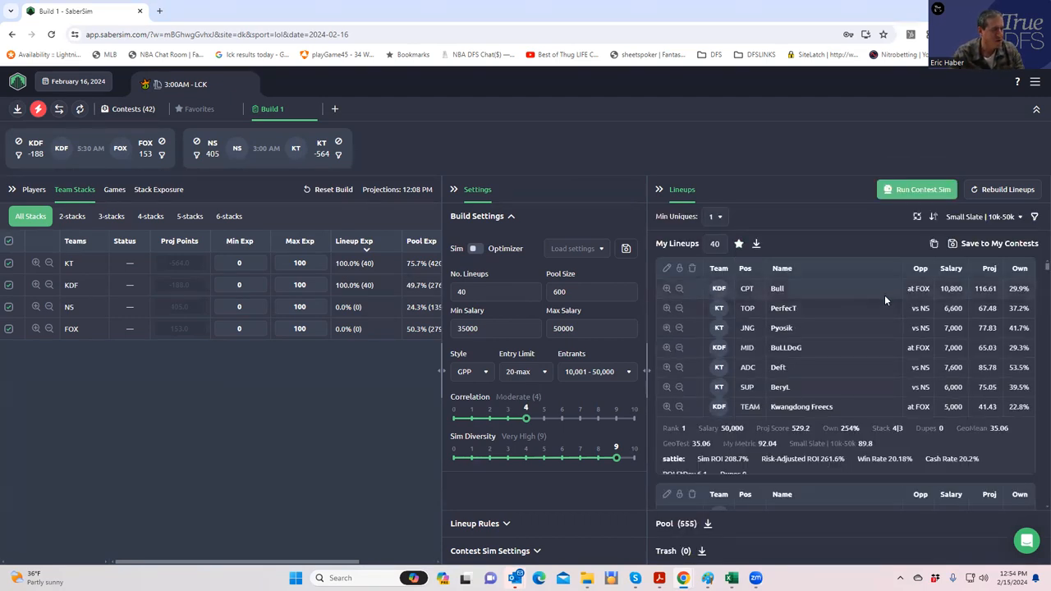
pyautogui.click(1035, 216)
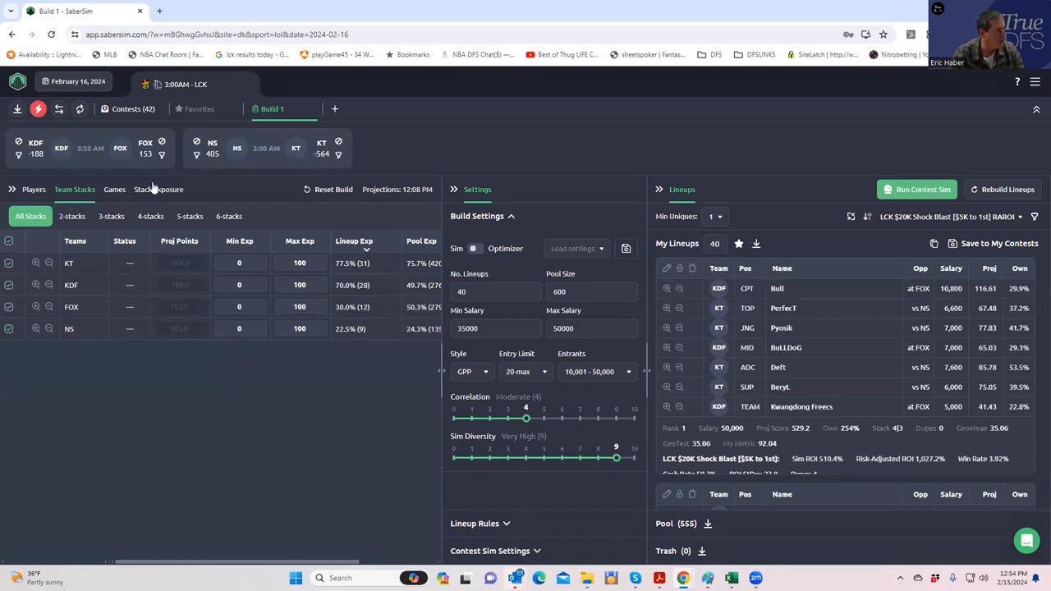
# On the Team Stacks tab, raise Min Uniques from 1 to 2 to 3
pyautogui.click(159, 189)
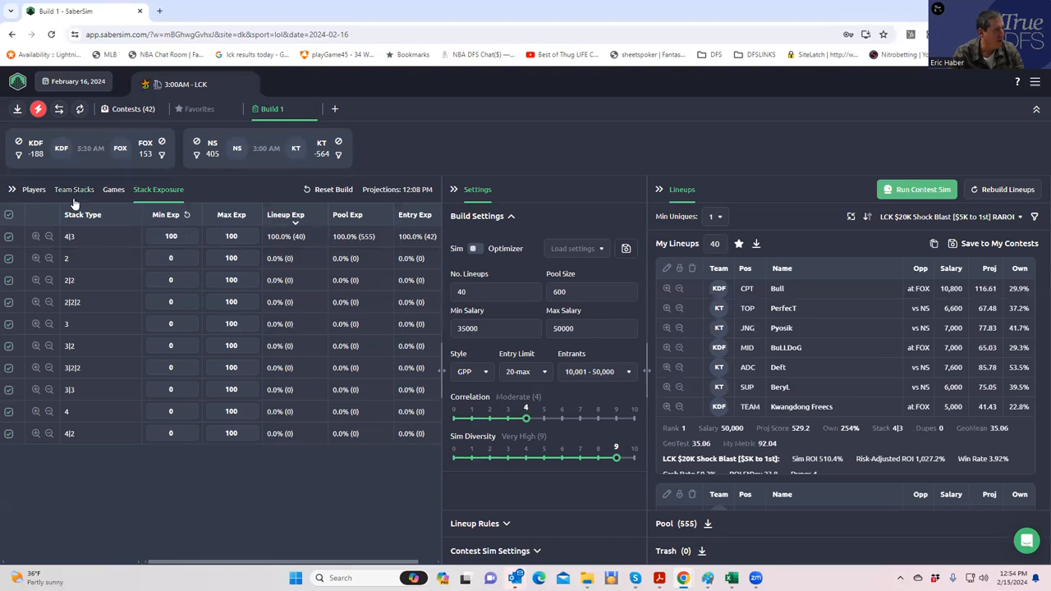
pyautogui.click(74, 190)
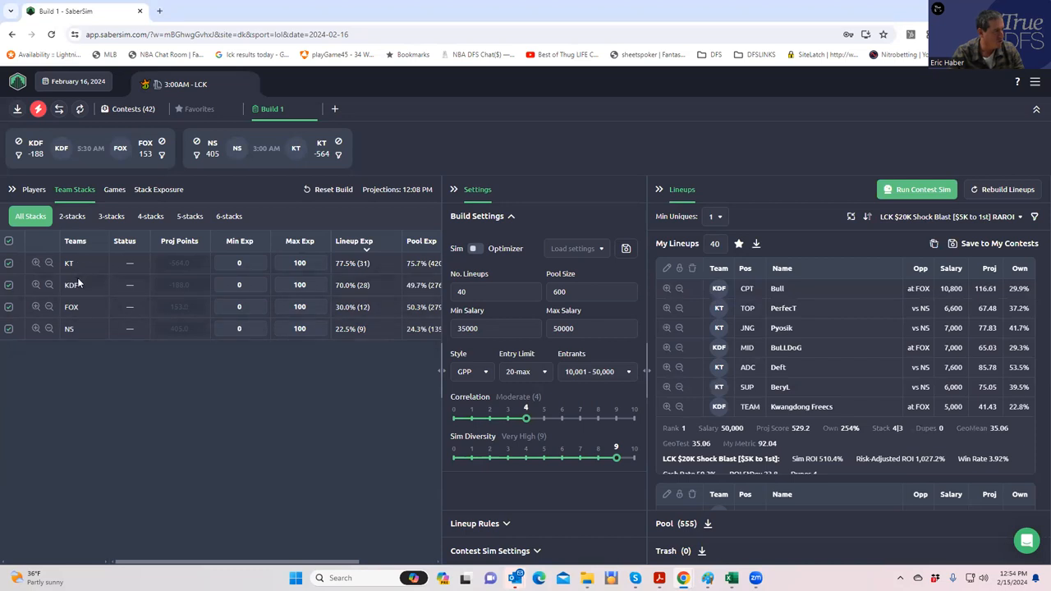
pyautogui.moveTo(744, 237)
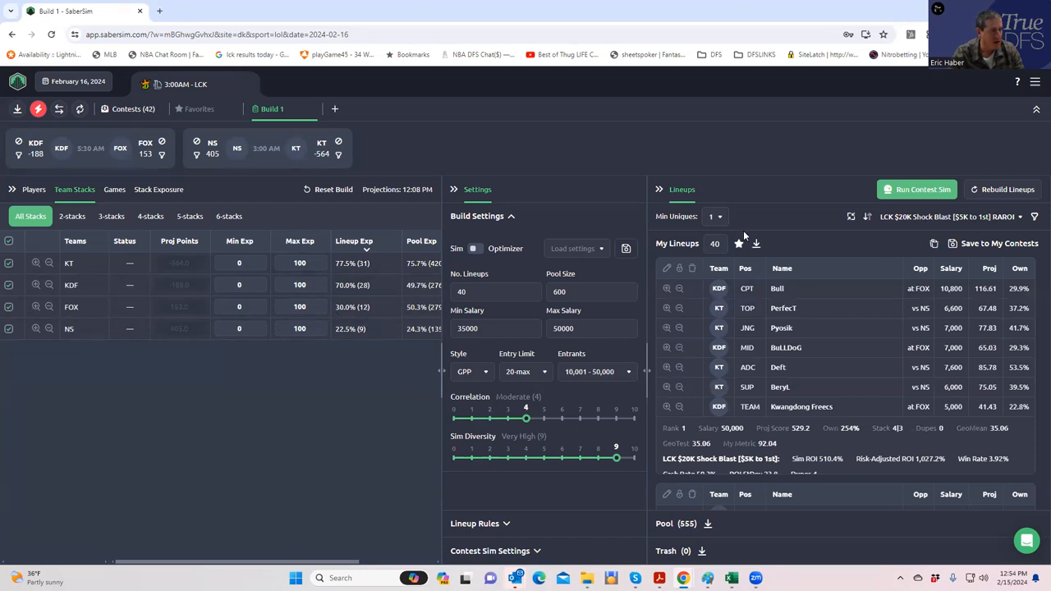
pyautogui.click(715, 216)
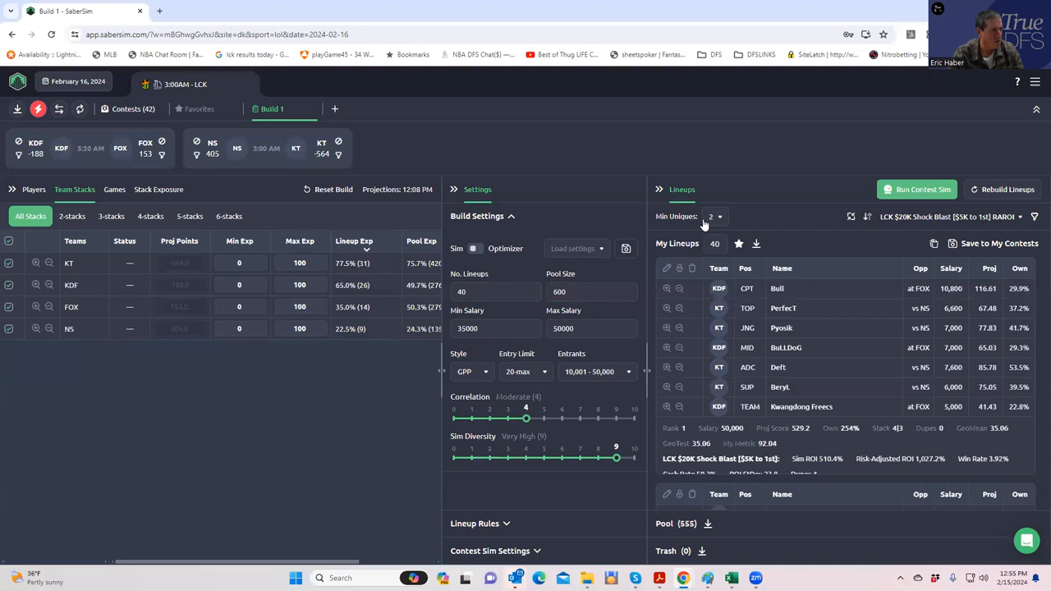
pyautogui.click(721, 216)
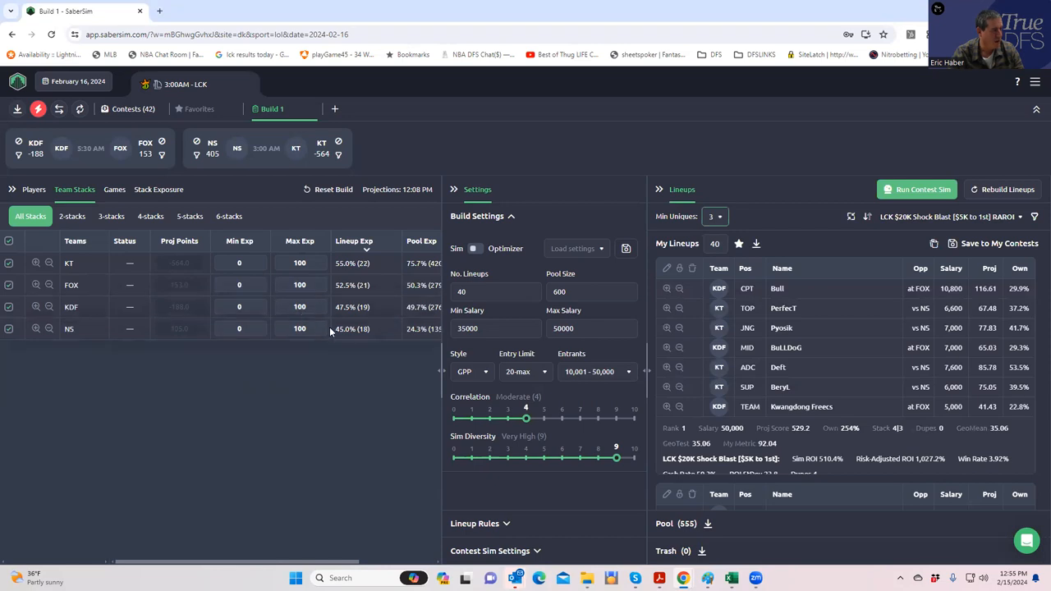
pyautogui.moveTo(336, 335)
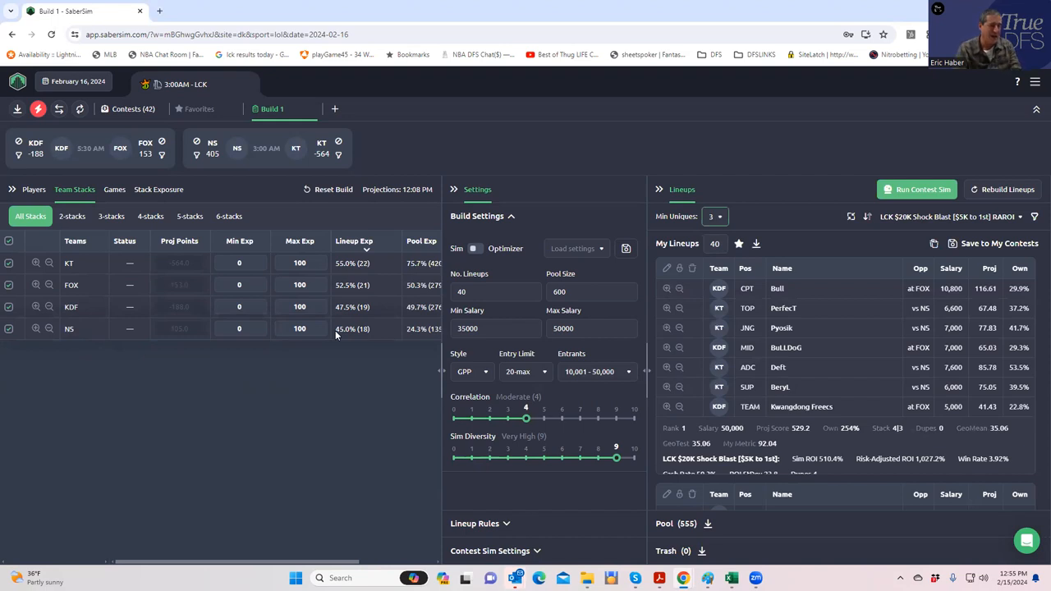
pyautogui.moveTo(331, 321)
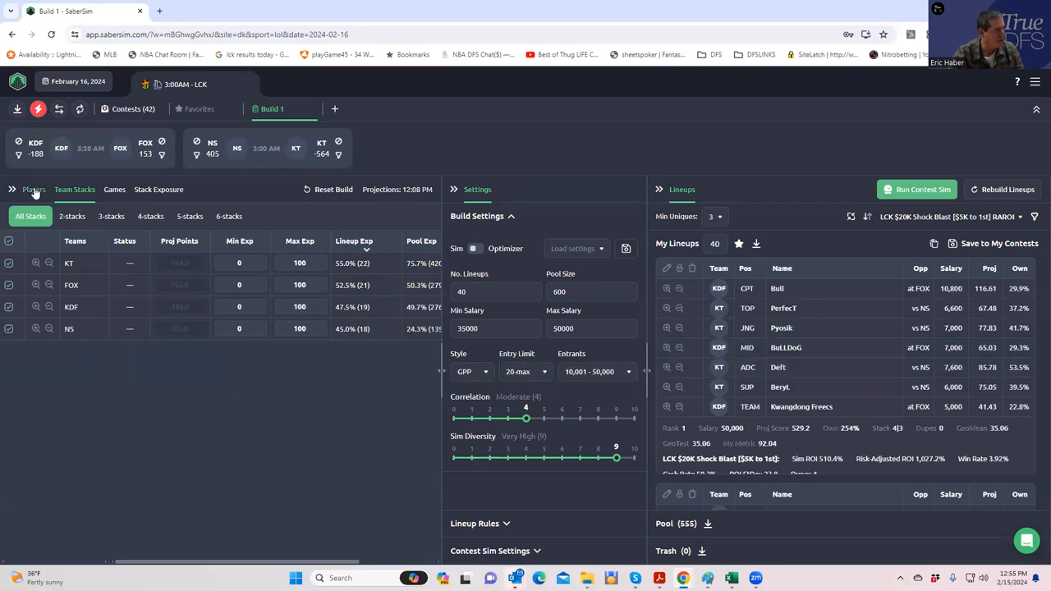
pyautogui.click(34, 189)
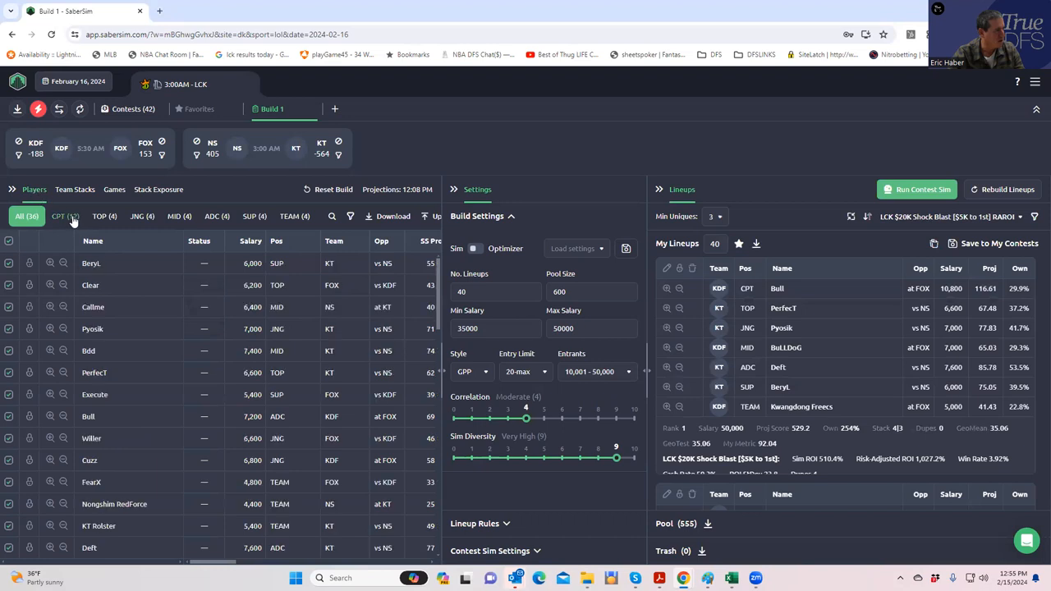
pyautogui.click(64, 216)
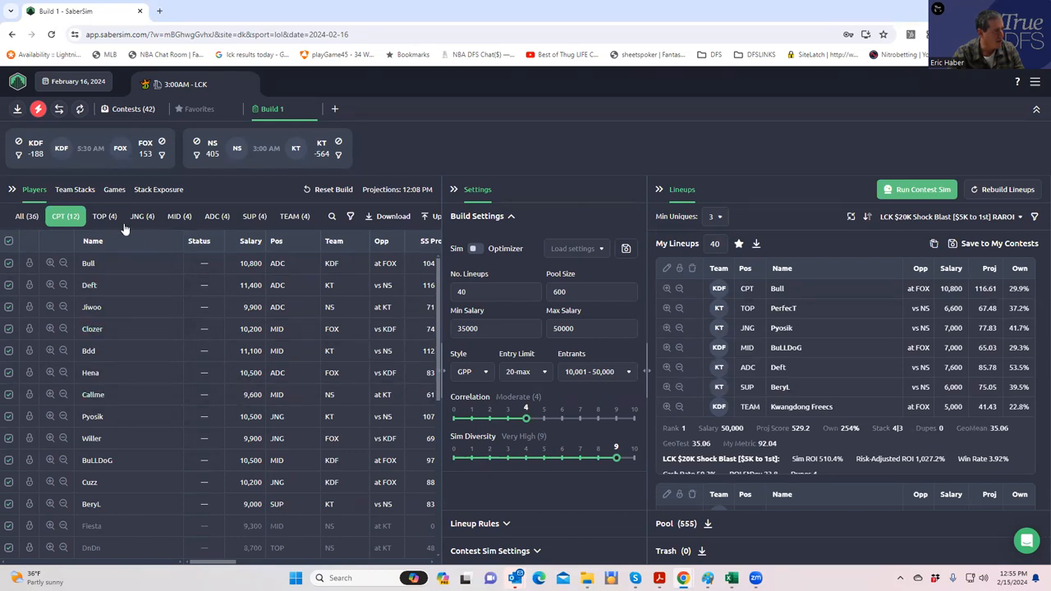
pyautogui.moveTo(277, 506)
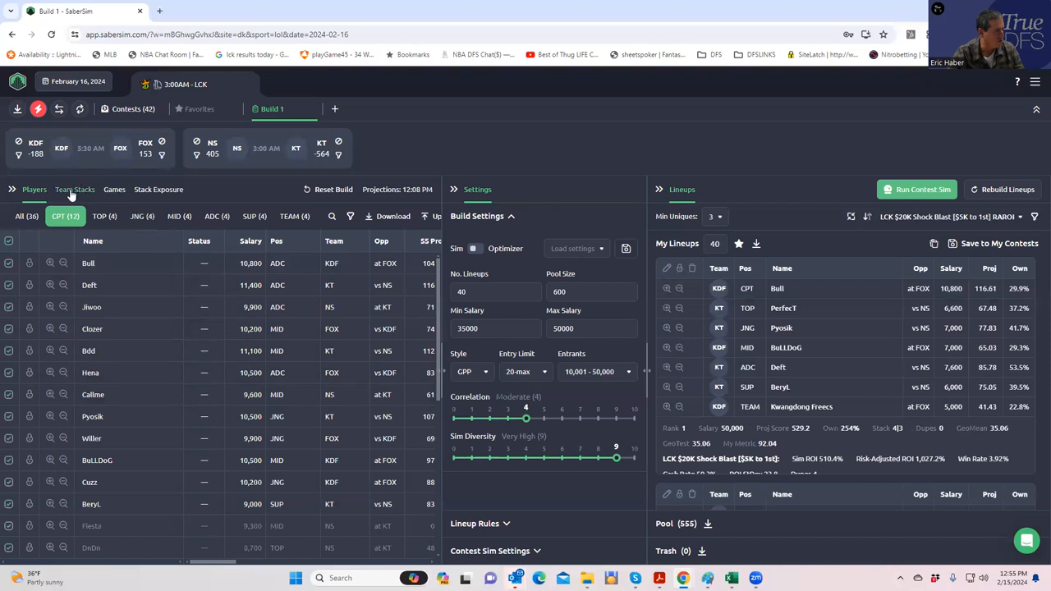
pyautogui.click(75, 189)
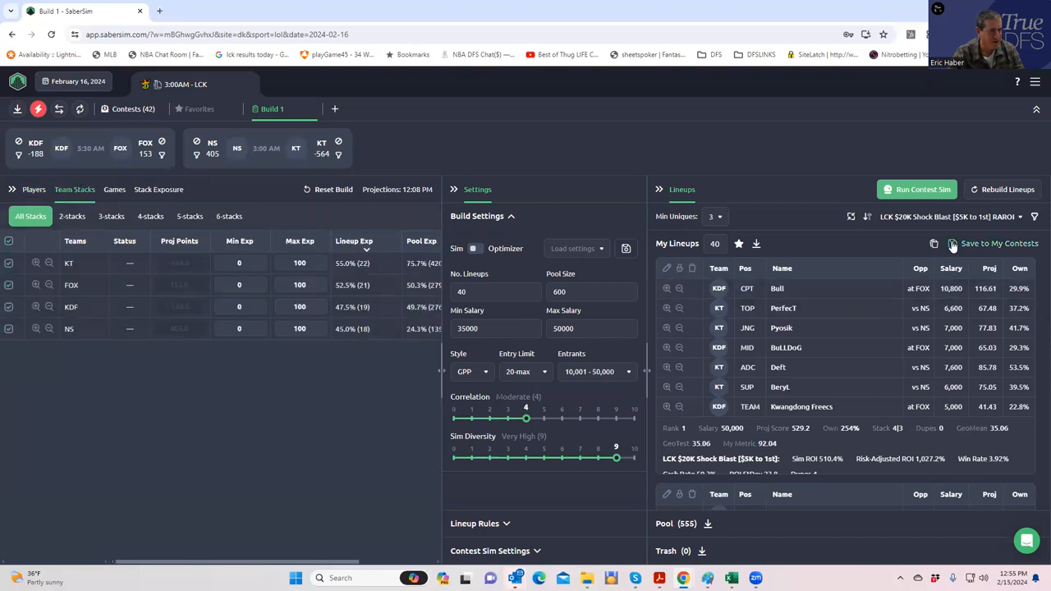
# Save lineups to Shock Blast only, then re-check other contests to download the LCK entries
pyautogui.click(950, 243)
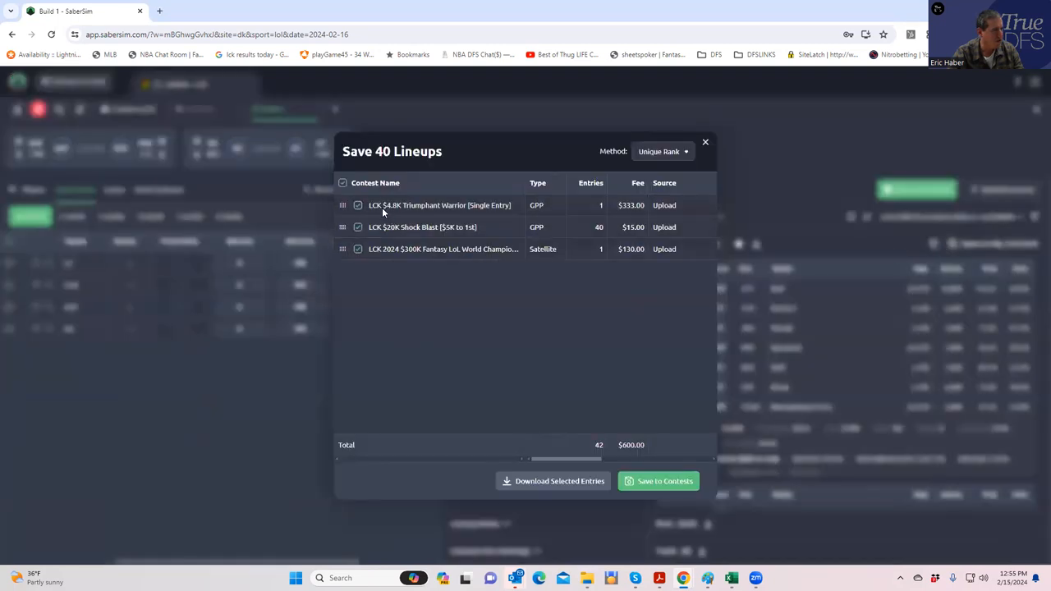
pyautogui.click(357, 206)
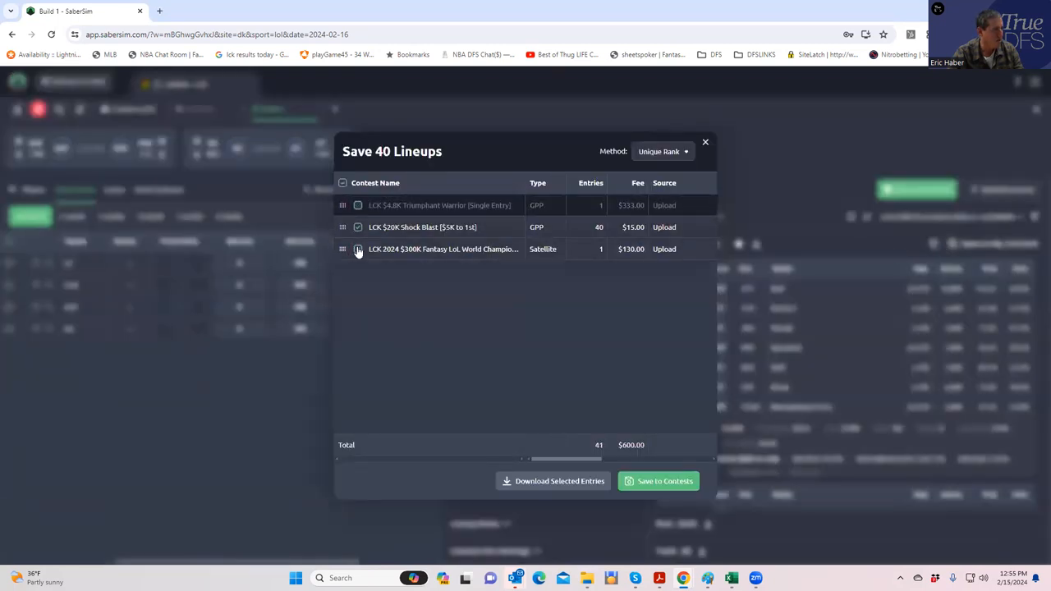
pyautogui.click(356, 249)
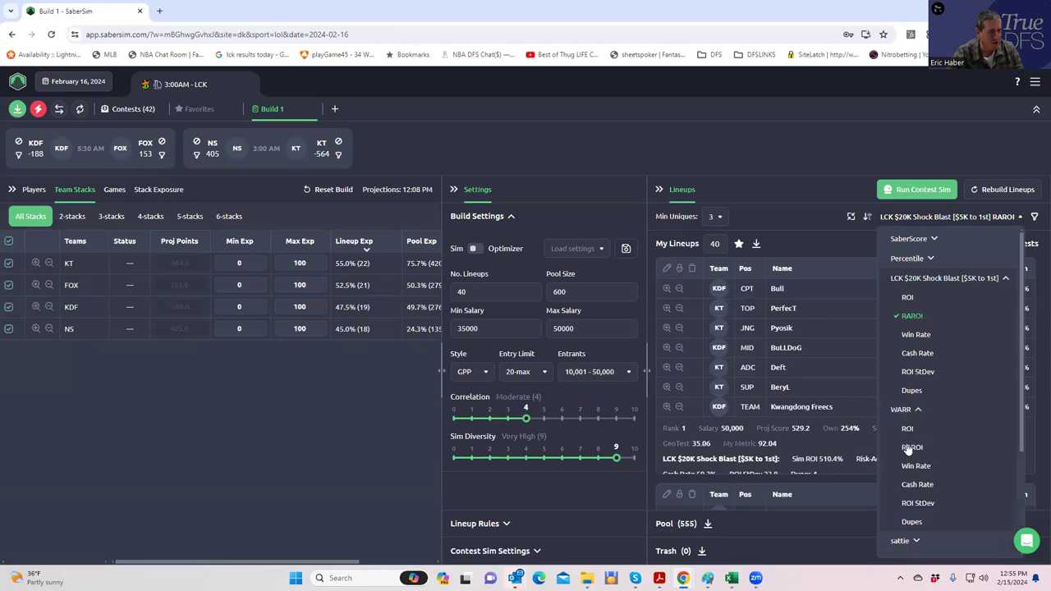
pyautogui.click(912, 447)
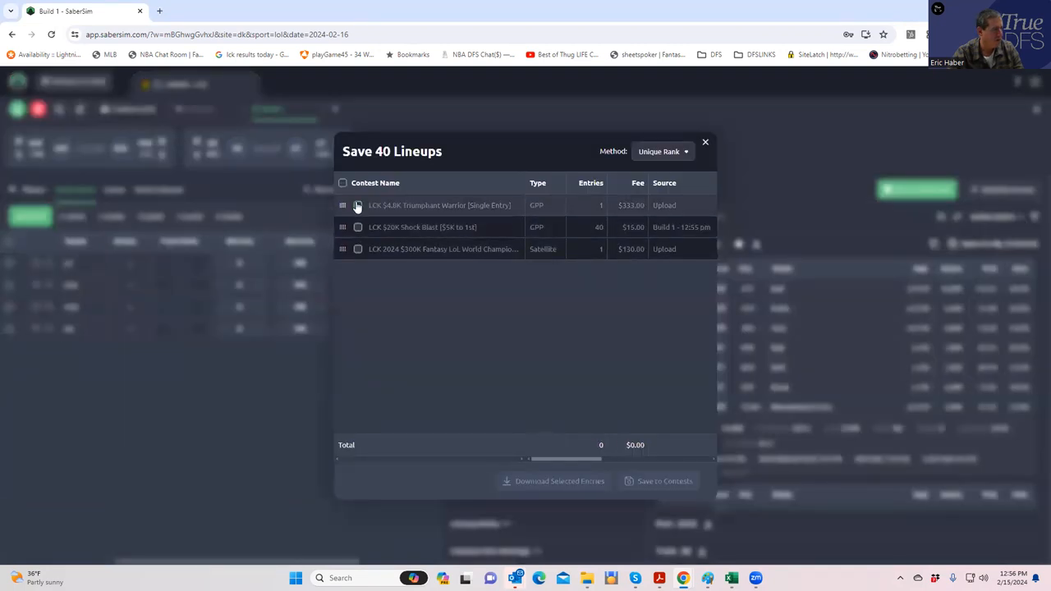
pyautogui.click(356, 205)
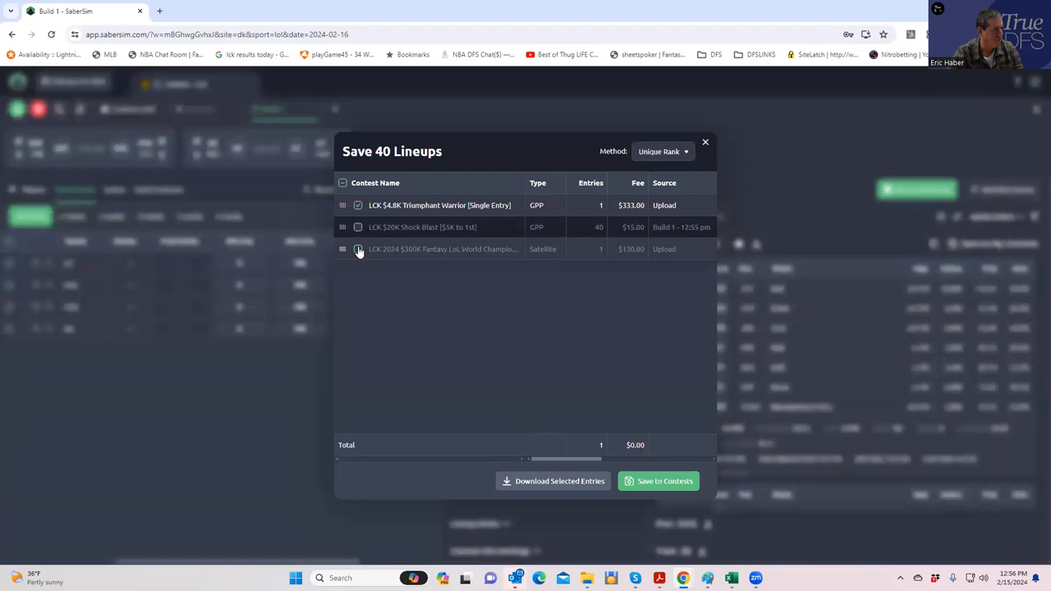
pyautogui.click(356, 249)
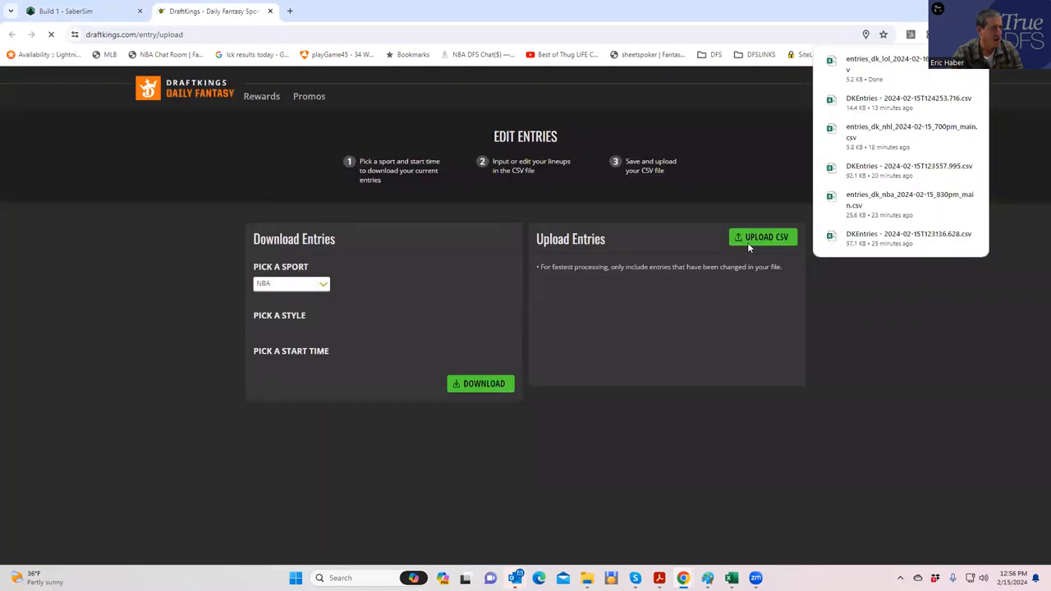
# Upload entries_dk_lol_2024-02-16_300am_lck from Downloads to DraftKings
pyautogui.click(764, 237)
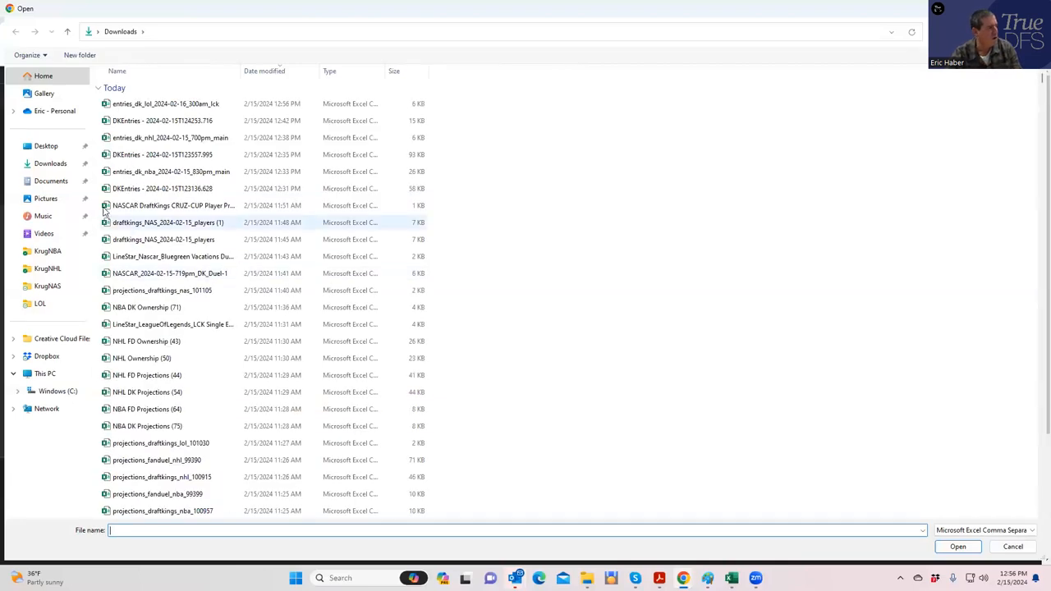
pyautogui.click(165, 104)
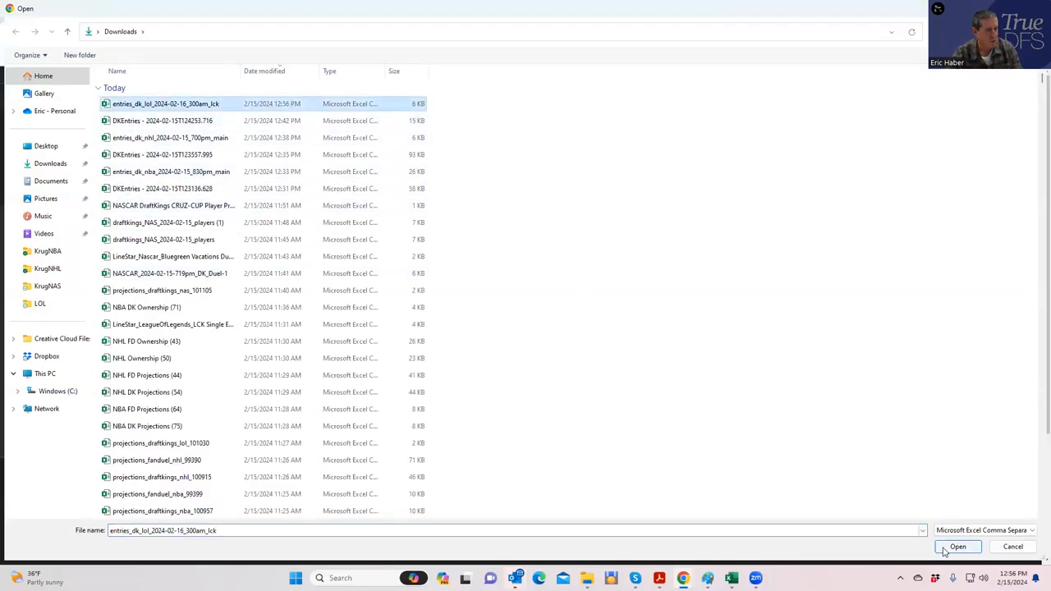
pyautogui.click(958, 547)
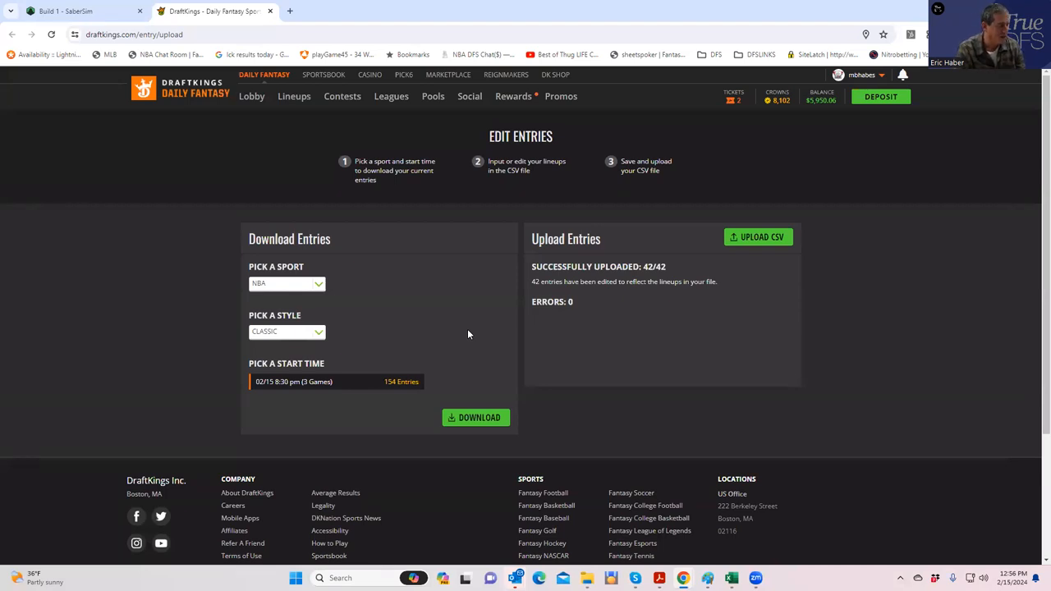
pyautogui.moveTo(437, 249)
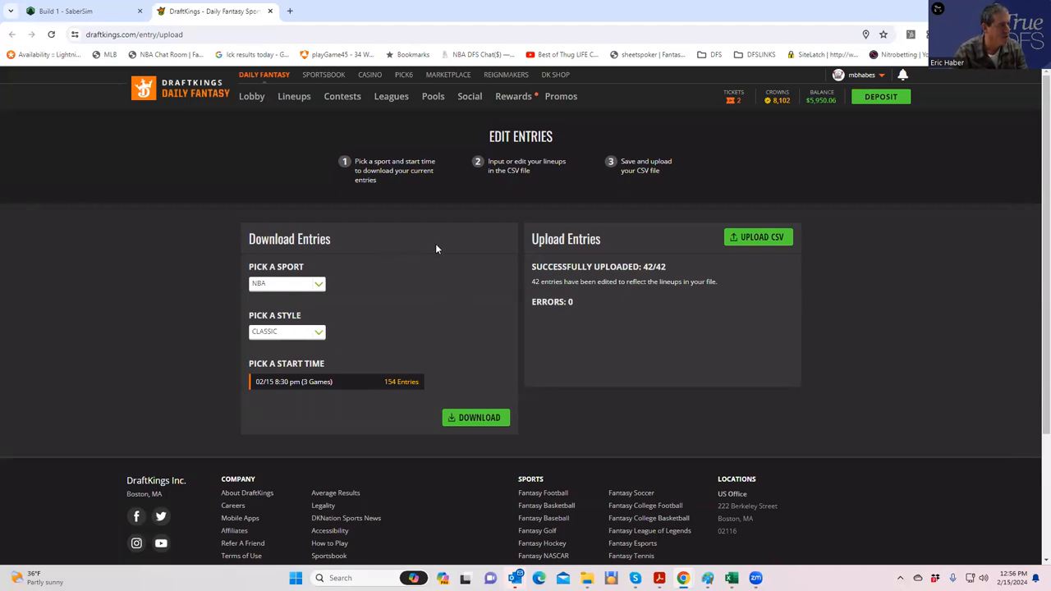
pyautogui.moveTo(437, 261)
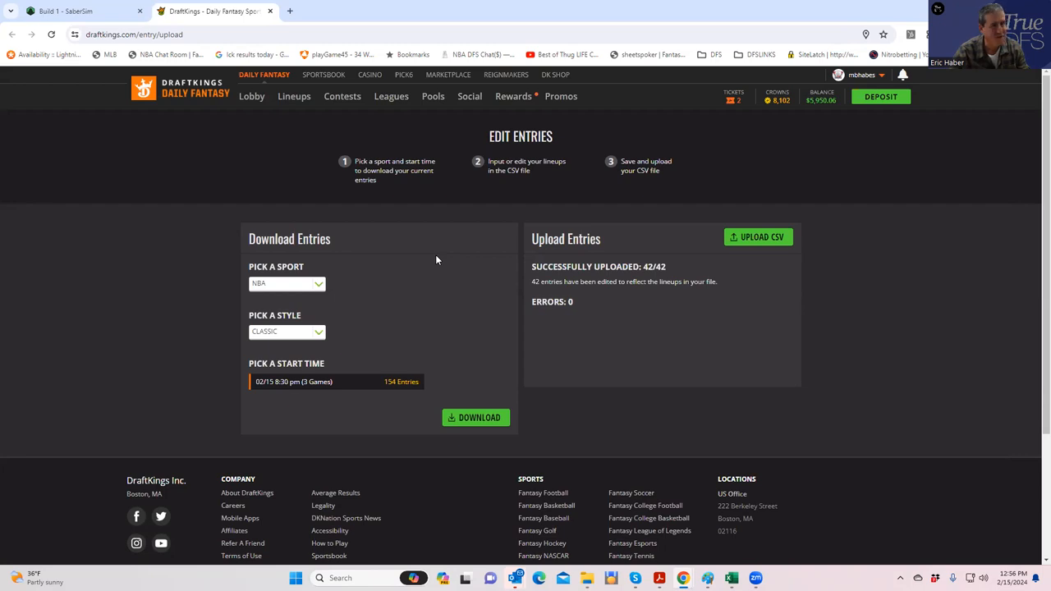